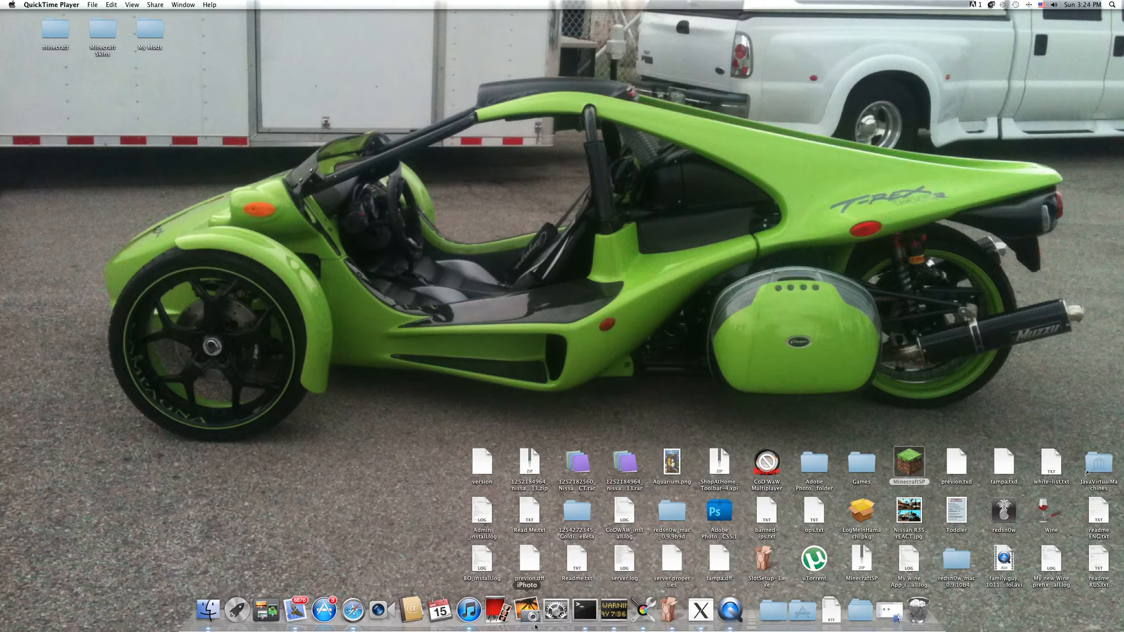
{"action": "mouse_move", "coordinate": [770, 612]}
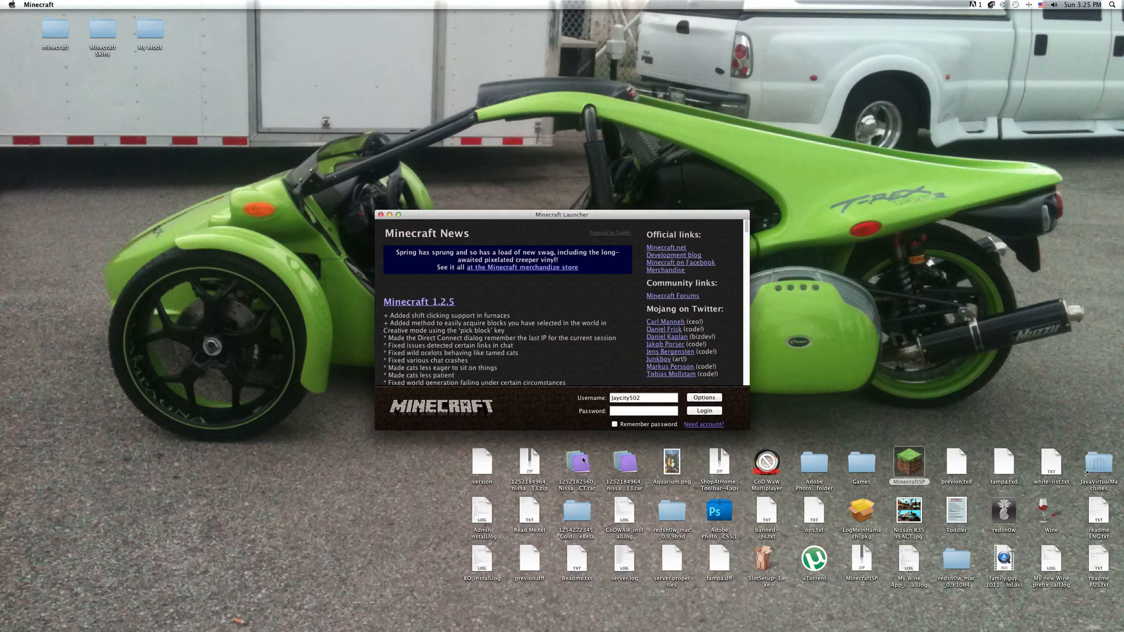
Step: Enter the account password, tick Remember password and log in to Minecraft
{"action": "left_click", "coordinate": [643, 411]}
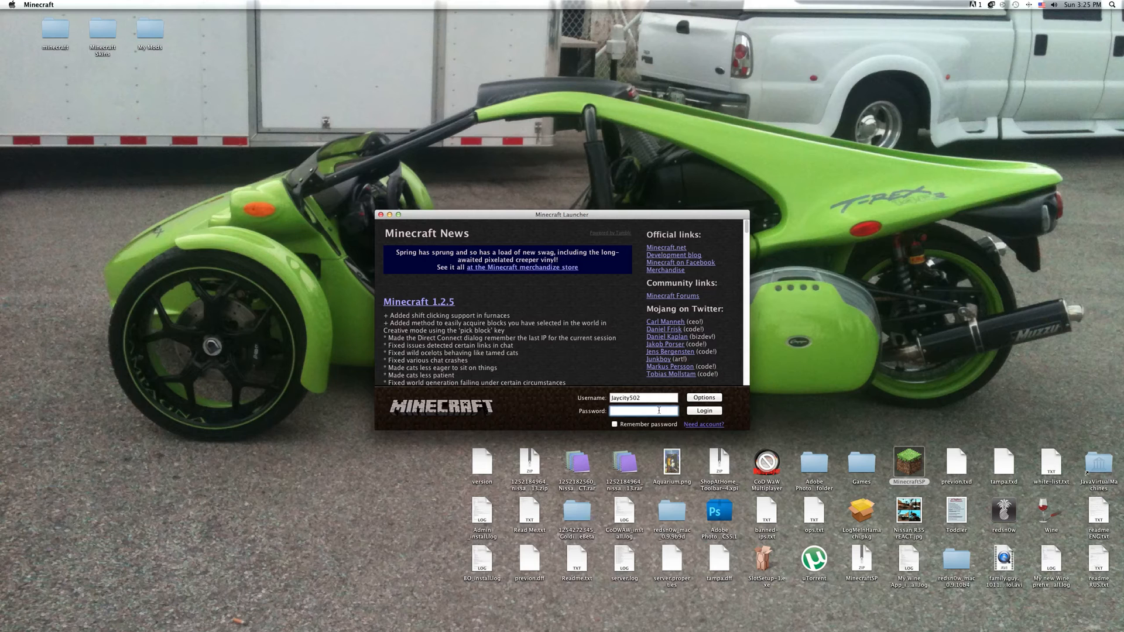
{"action": "left_click", "coordinate": [615, 423]}
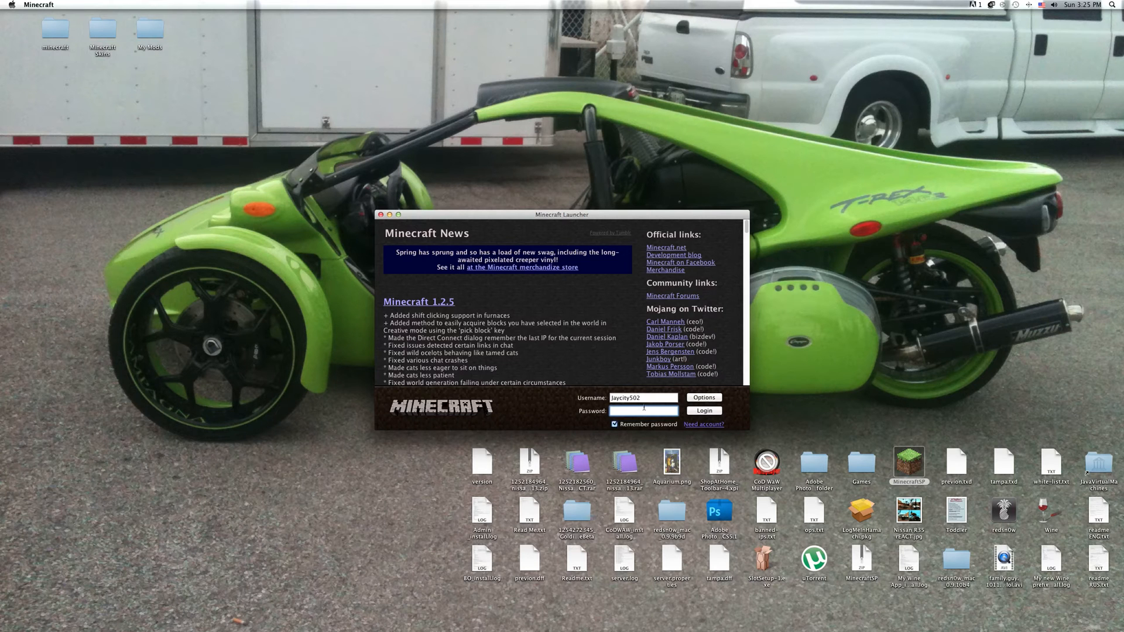
{"action": "left_click", "coordinate": [702, 410]}
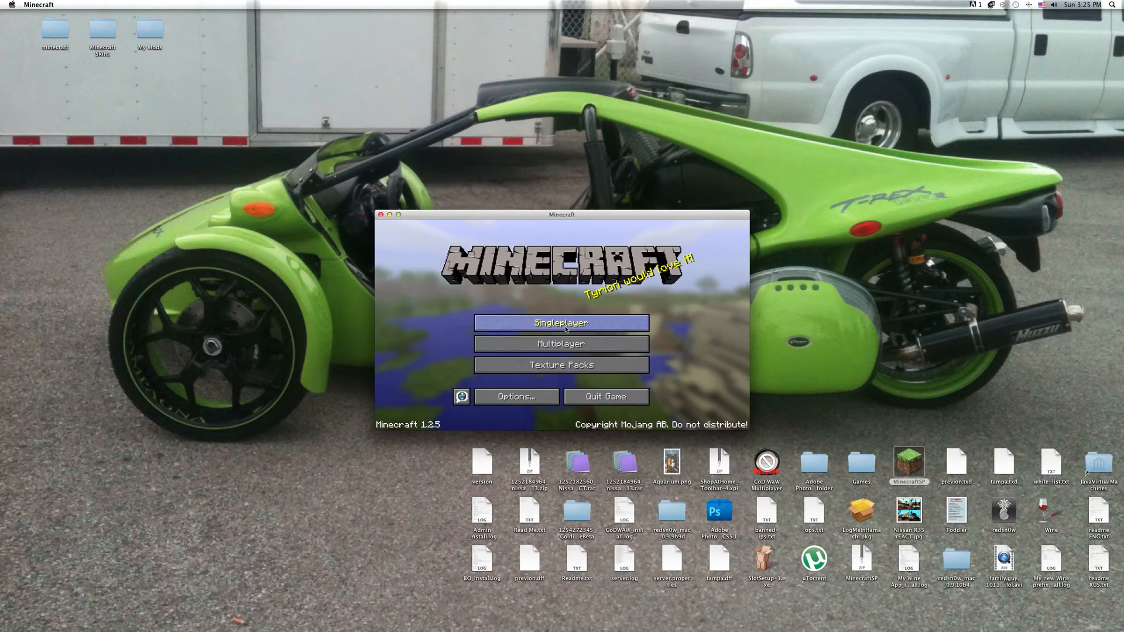
Step: Play the Airport singleplayer world, then save and quit to the title screen
{"action": "left_click", "coordinate": [560, 324]}
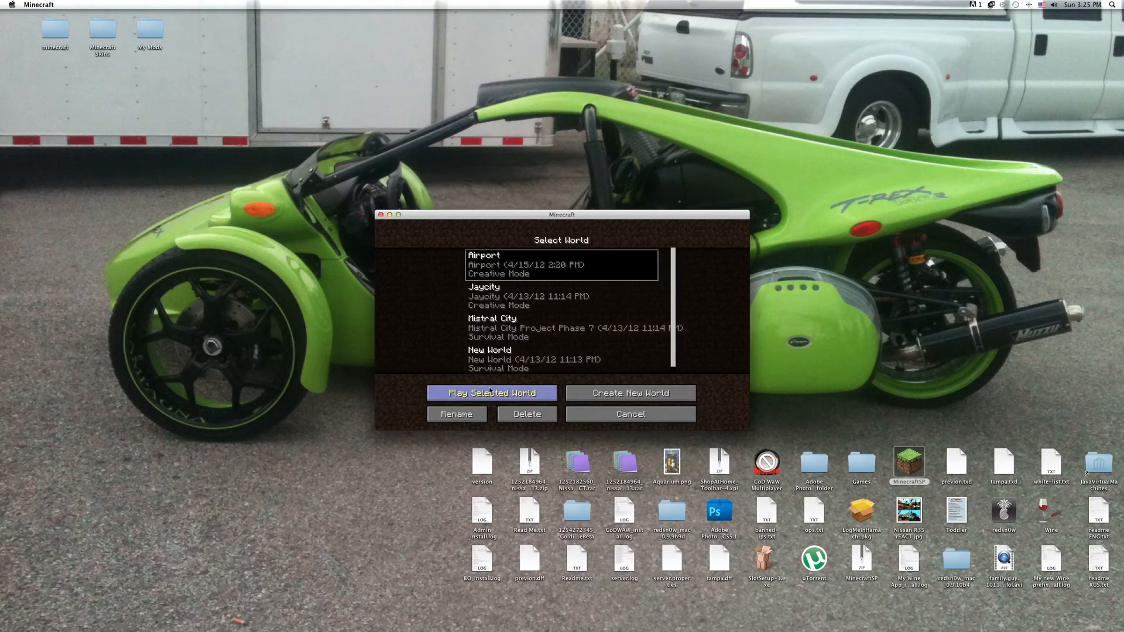
{"action": "left_click", "coordinate": [490, 393]}
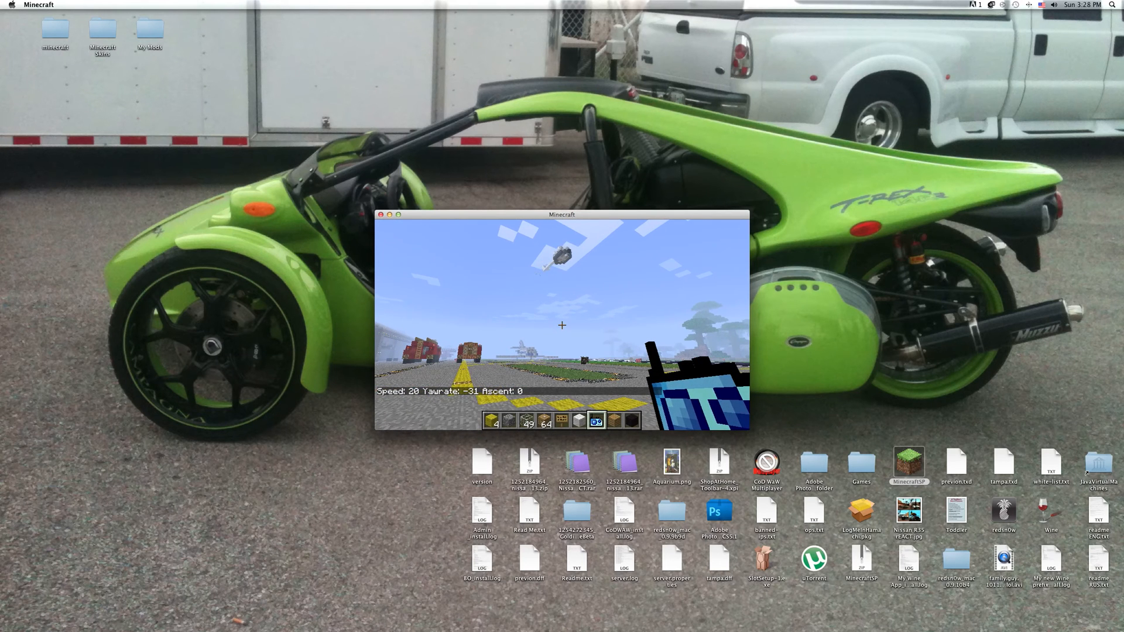
{"action": "left_click", "coordinate": [561, 372]}
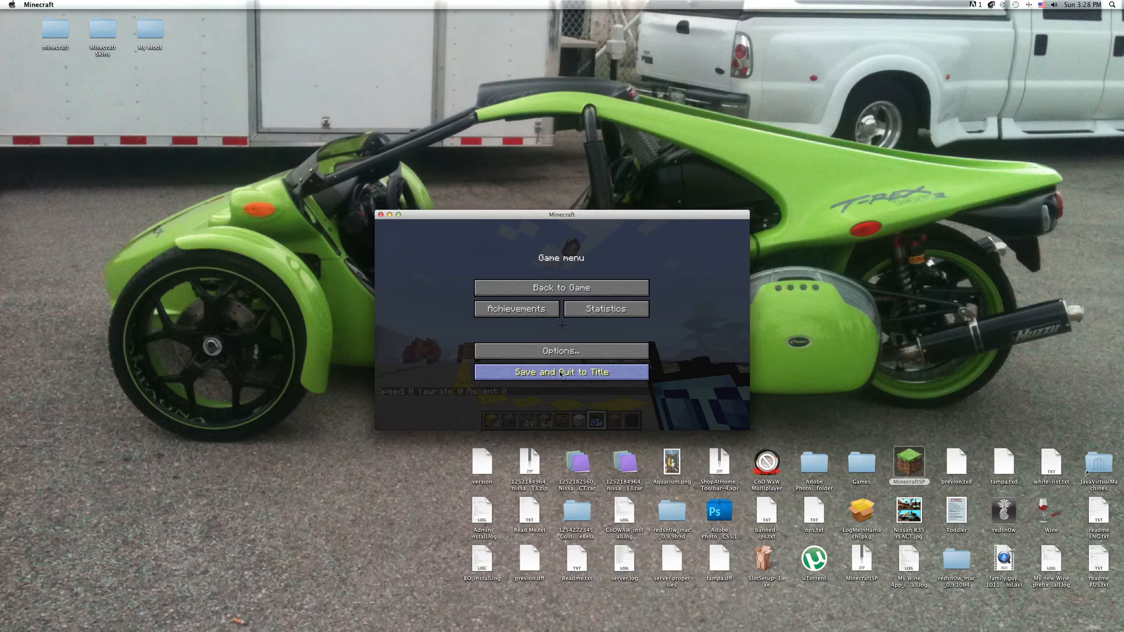
{"action": "left_click", "coordinate": [561, 371]}
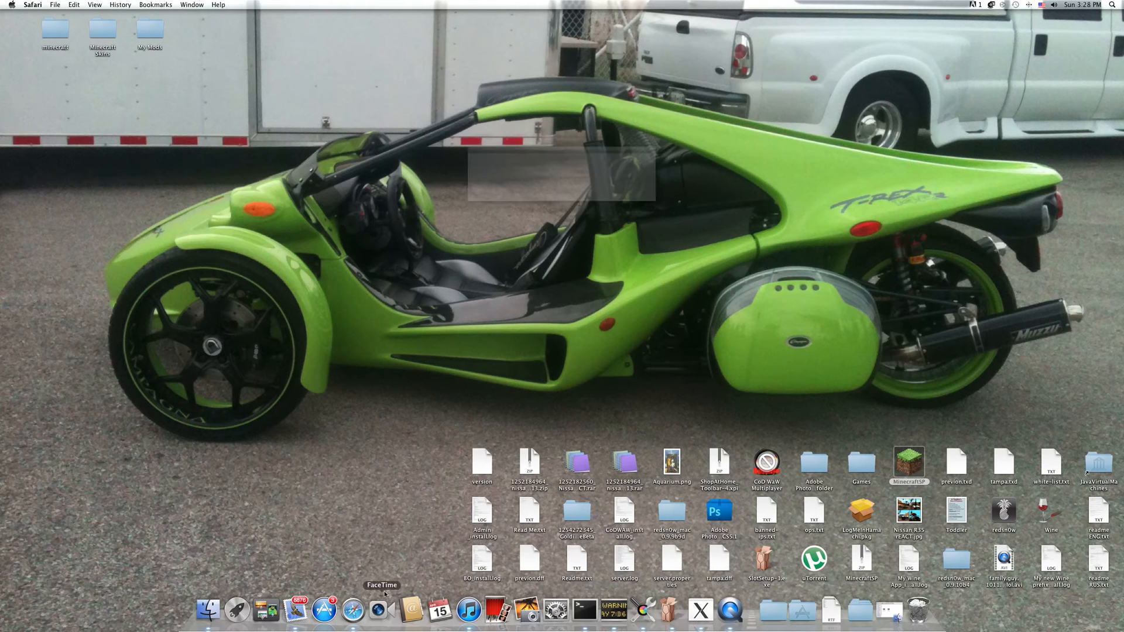
Step: Search Google in Safari for 'zeppelin mod 1.2.5'
{"action": "left_click", "coordinate": [352, 611]}
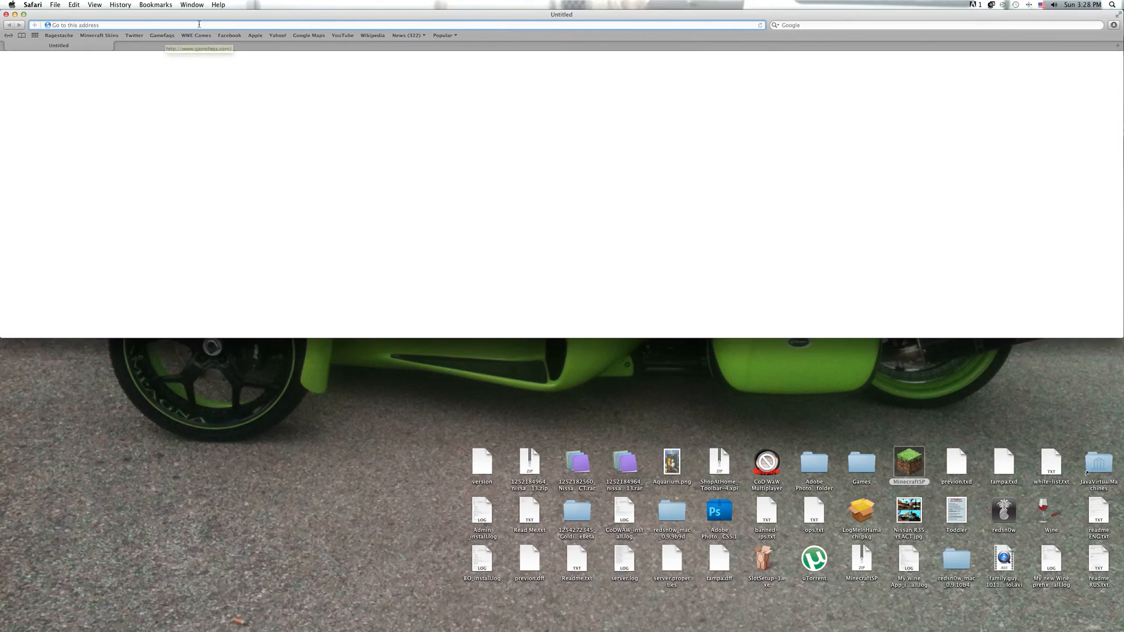
{"action": "type", "text": "google.com/"}
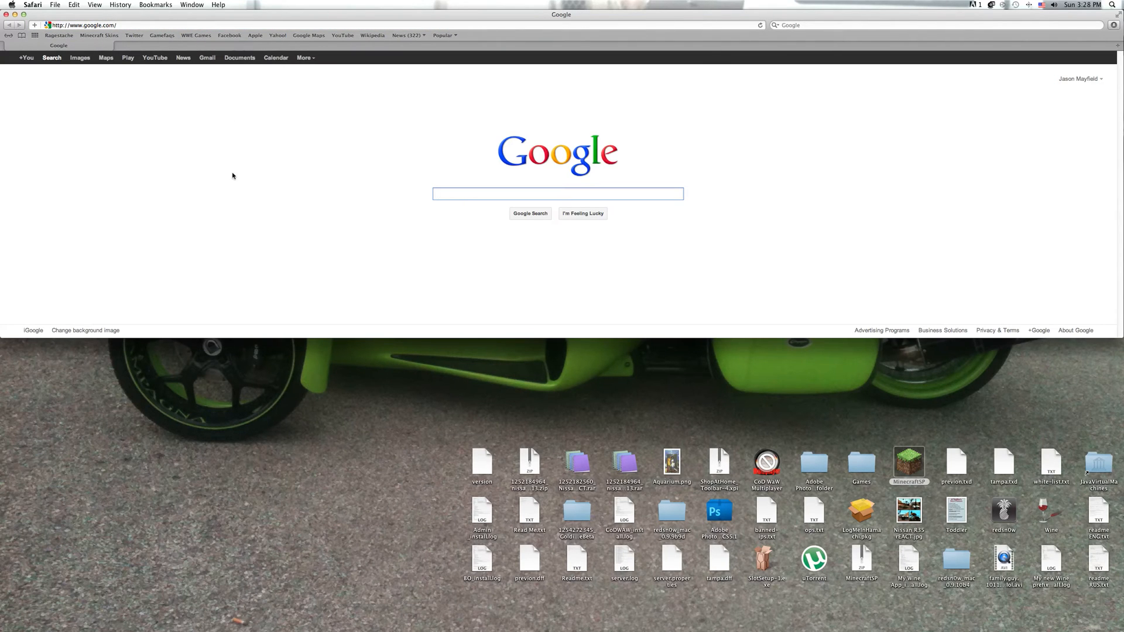
{"action": "type", "text": "zeppl"}
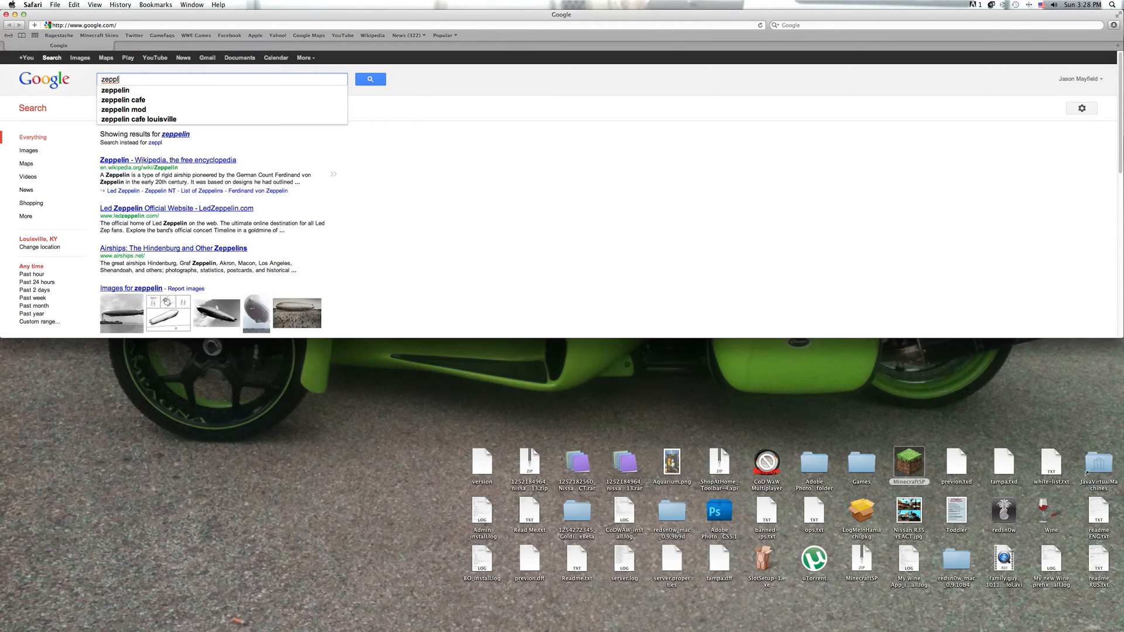
{"action": "type", "text": "elin mod 1.2.5"}
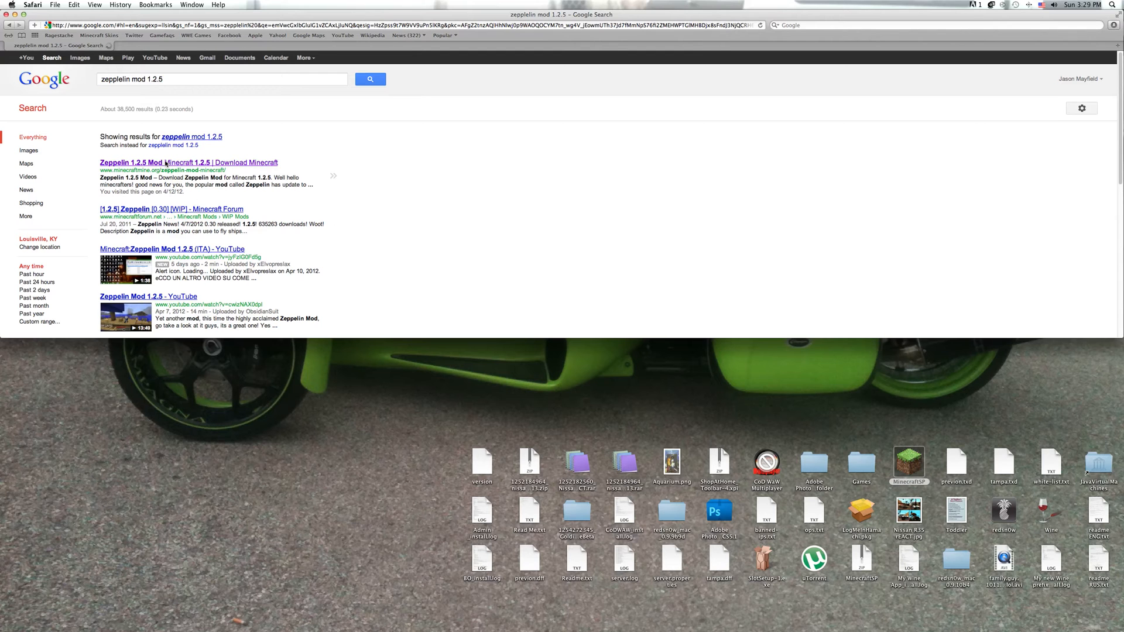
Step: Download the Zeppelin 1.2.5 mod from its page, skipping the adf.ly ad
{"action": "left_click", "coordinate": [187, 161]}
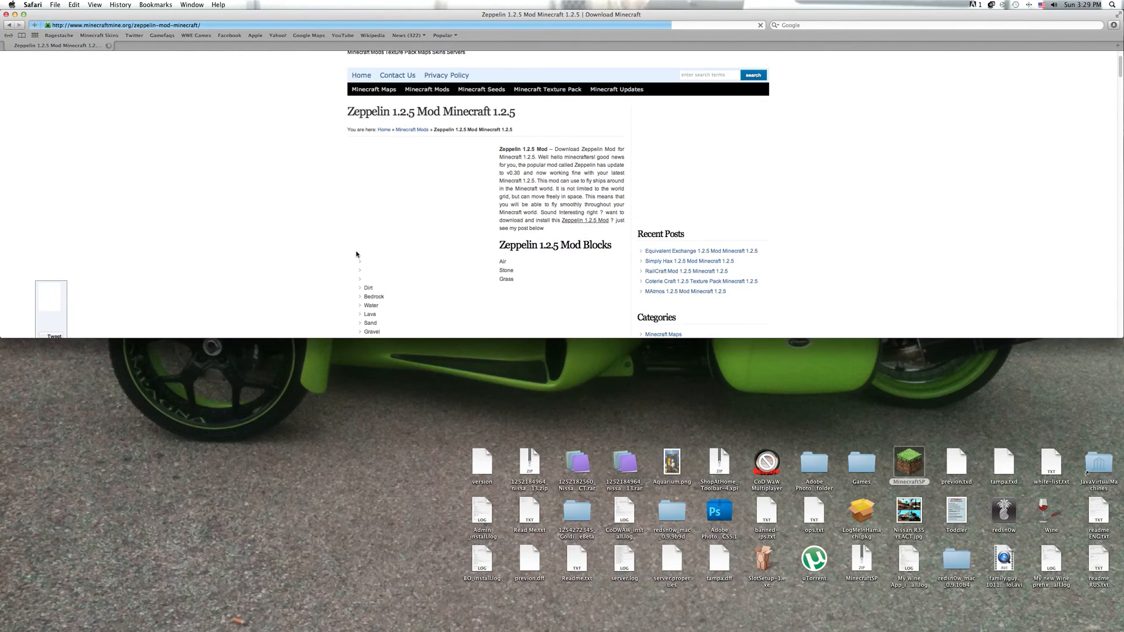
{"action": "scroll", "scroll_direction": "down", "scroll_amount": 3}
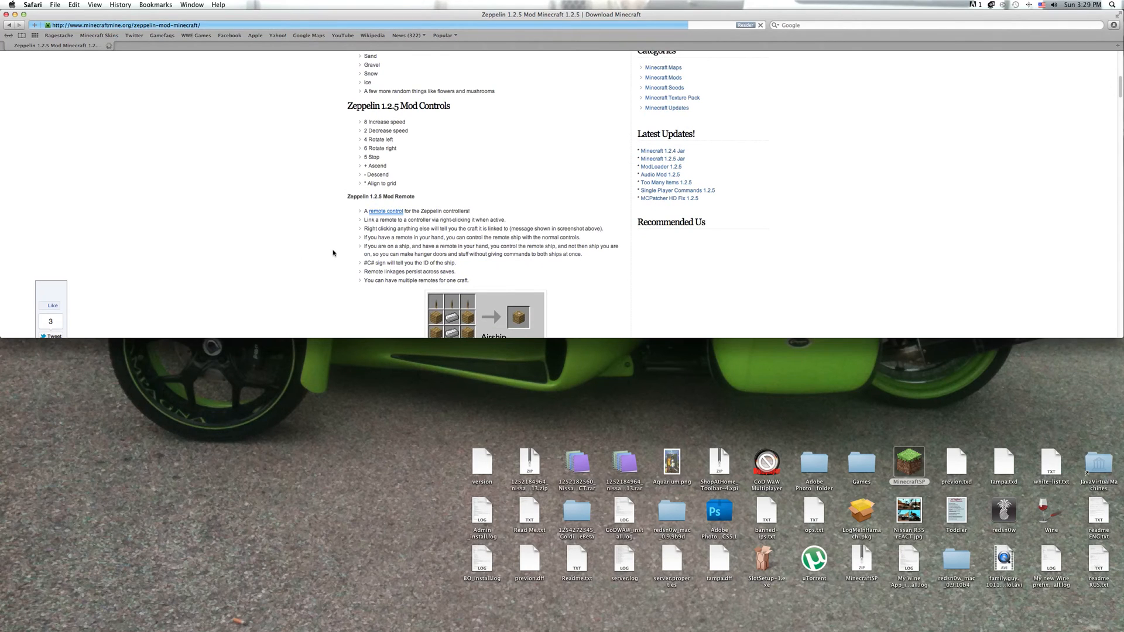
{"action": "scroll", "scroll_direction": "down", "scroll_amount": 3}
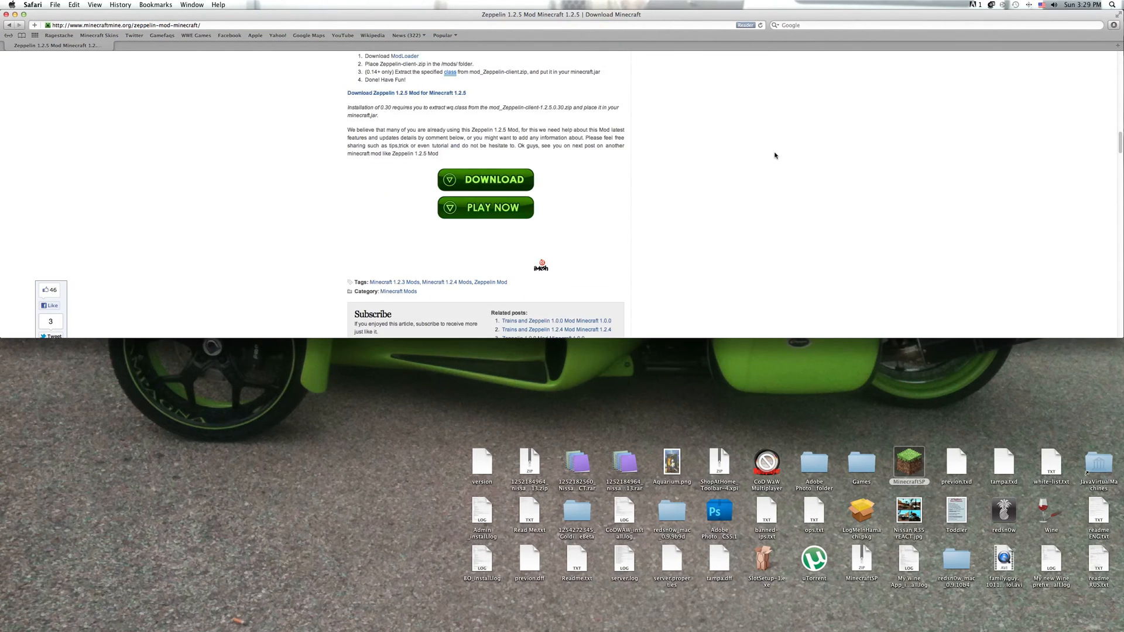
{"action": "scroll", "scroll_direction": "up", "scroll_amount": 3}
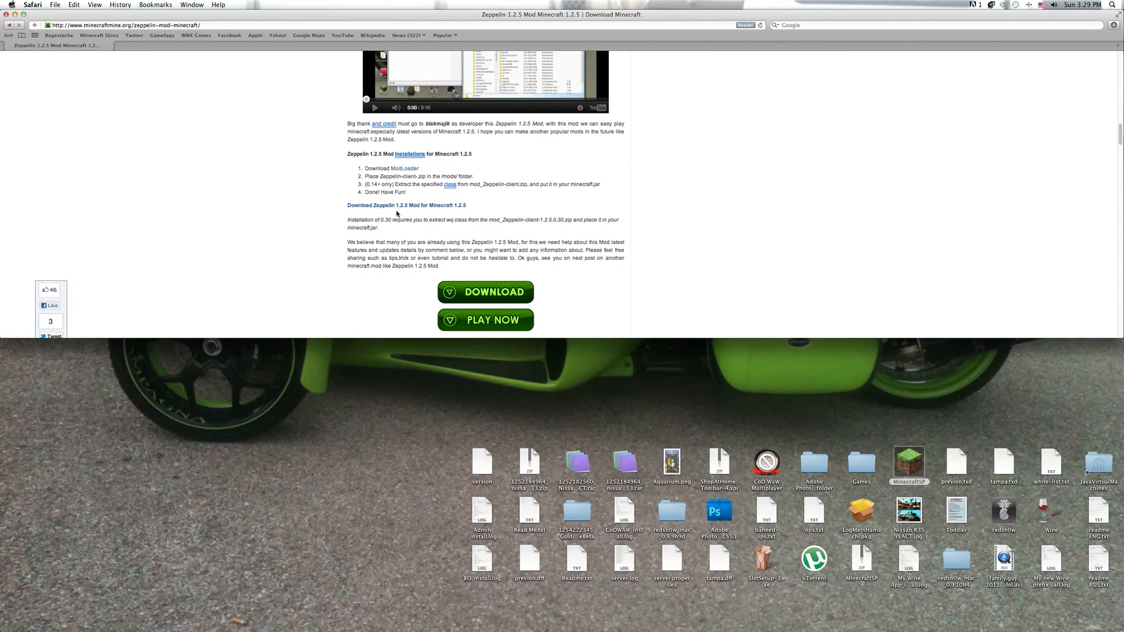
{"action": "left_click", "coordinate": [485, 292]}
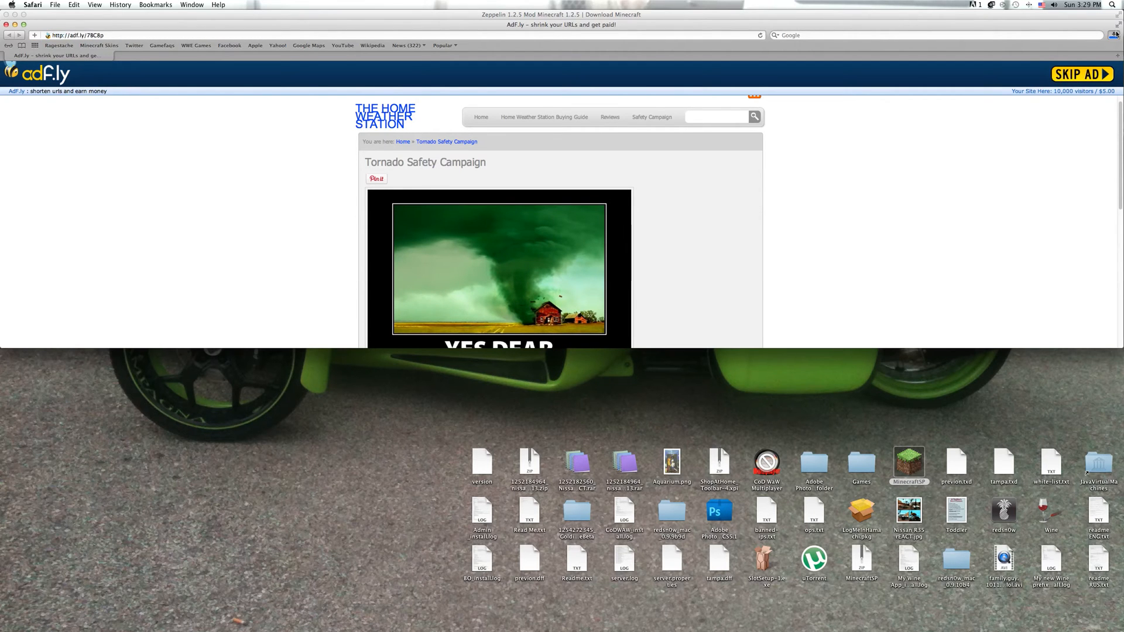
{"action": "left_click", "coordinate": [1113, 34]}
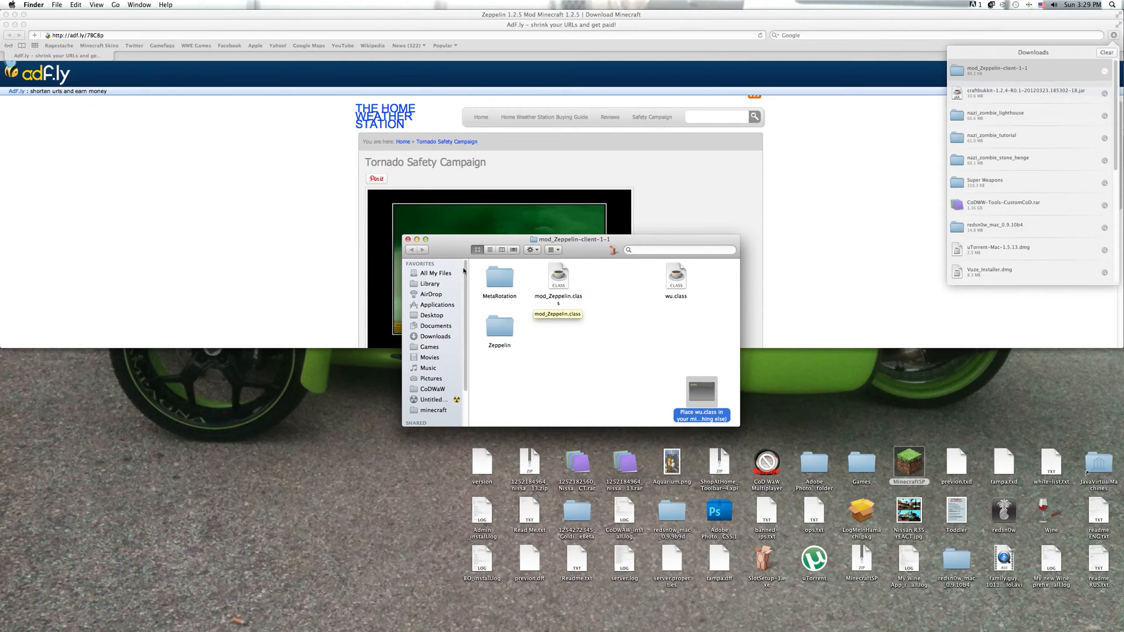
Step: Select all mod files, then navigate a second Finder window to Library > Application Support > minecraft > bin
{"action": "key", "text": "cmd+a"}
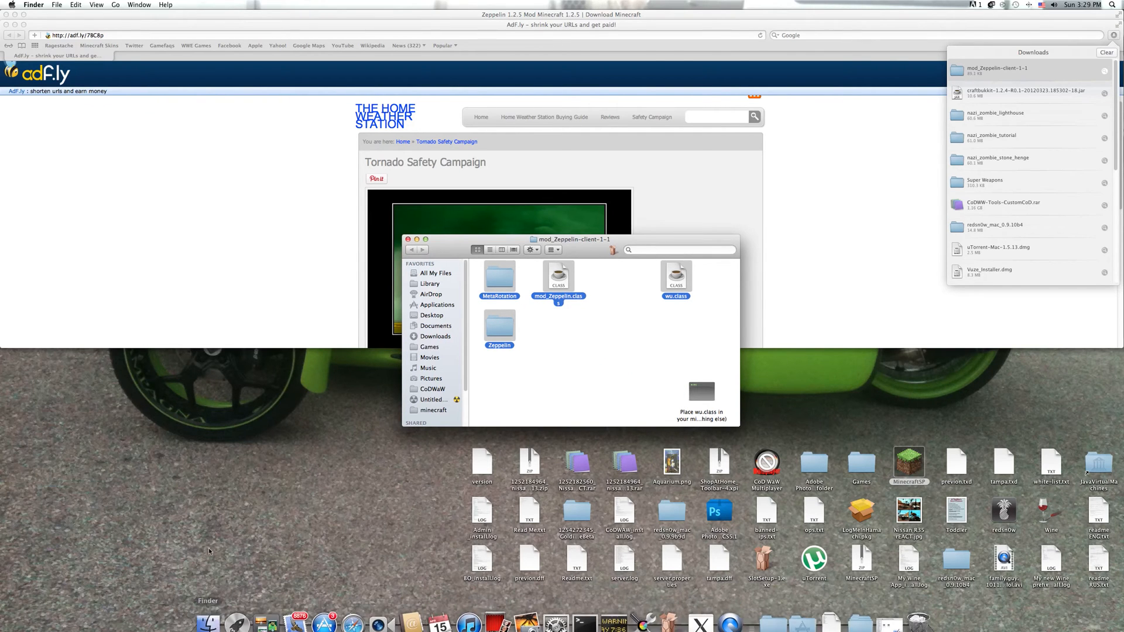
{"action": "left_click", "coordinate": [56, 5]}
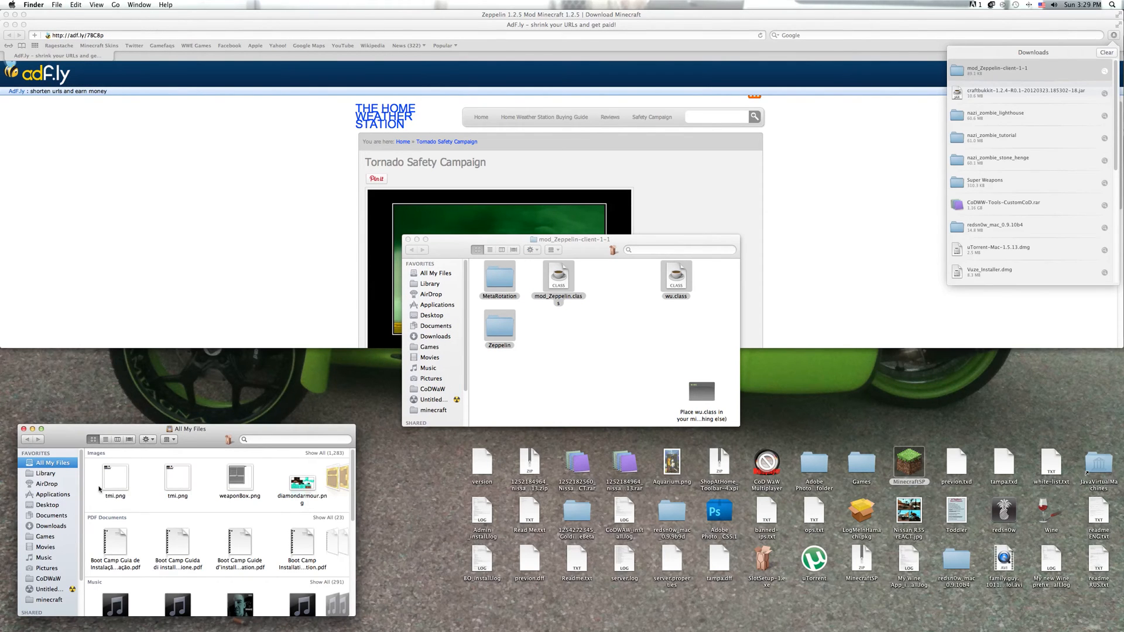
{"action": "left_click", "coordinate": [45, 473]}
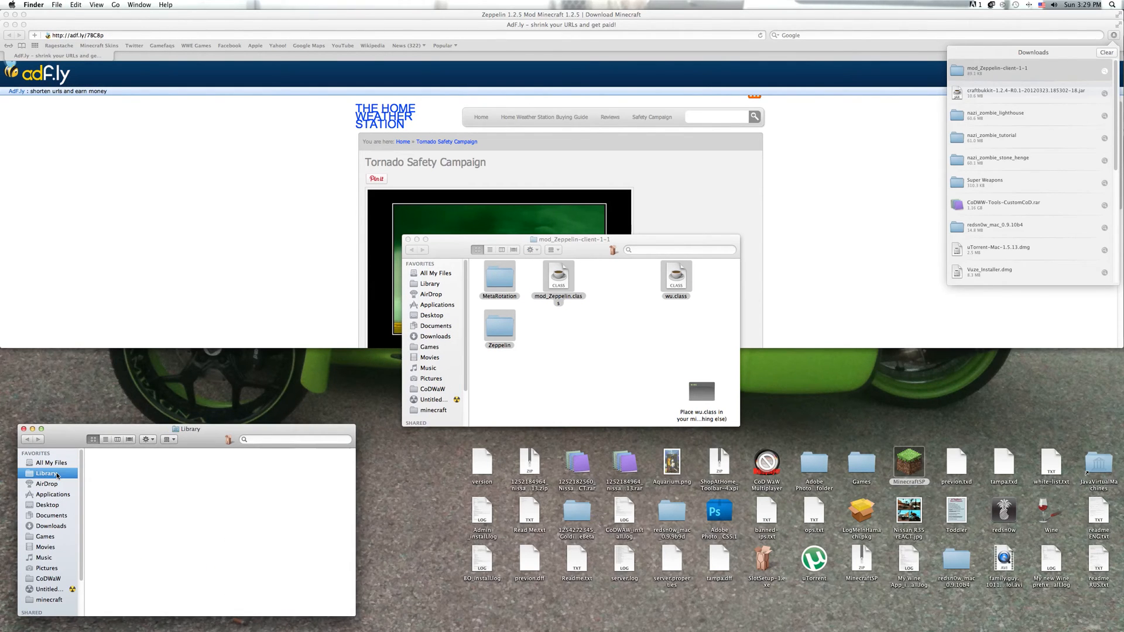
{"action": "left_click", "coordinate": [45, 473]}
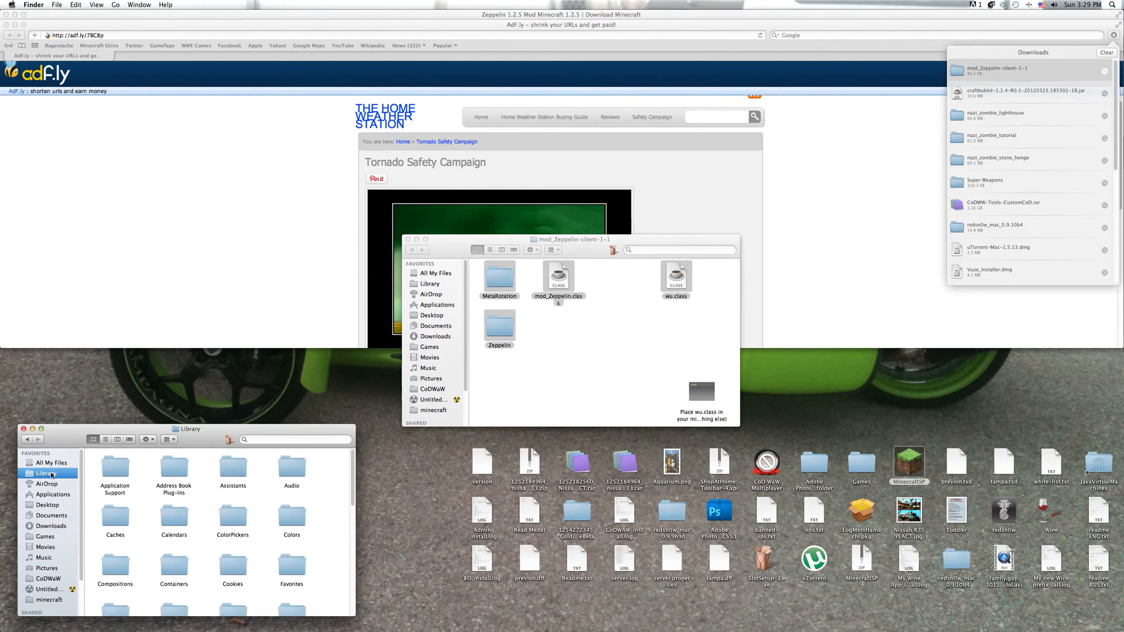
{"action": "double_click", "coordinate": [115, 466]}
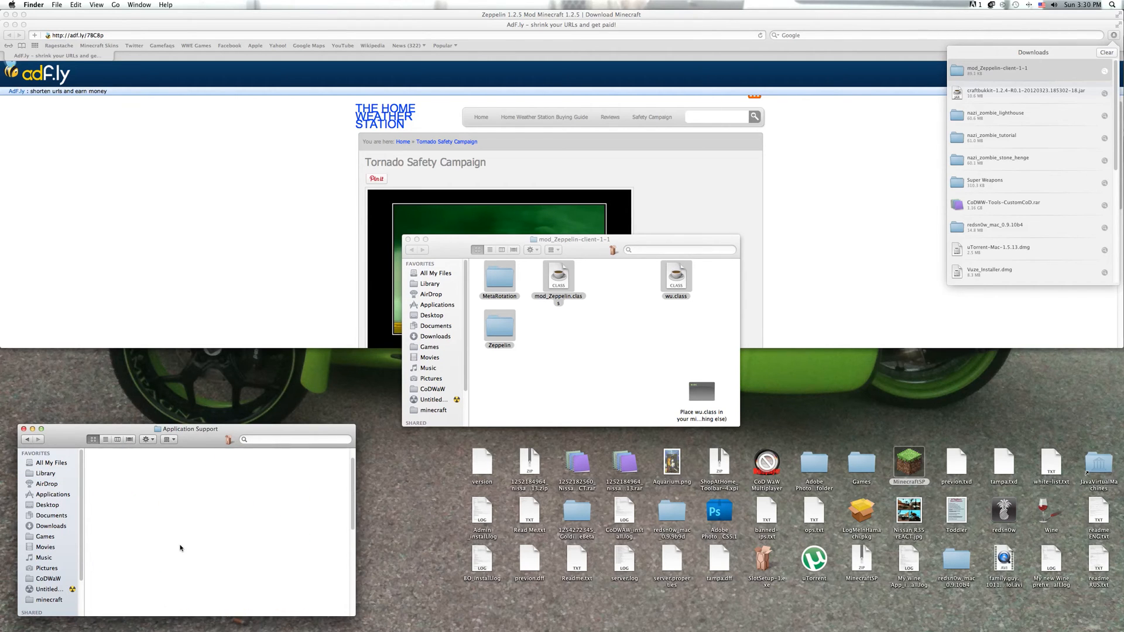
{"action": "left_click", "coordinate": [49, 599]}
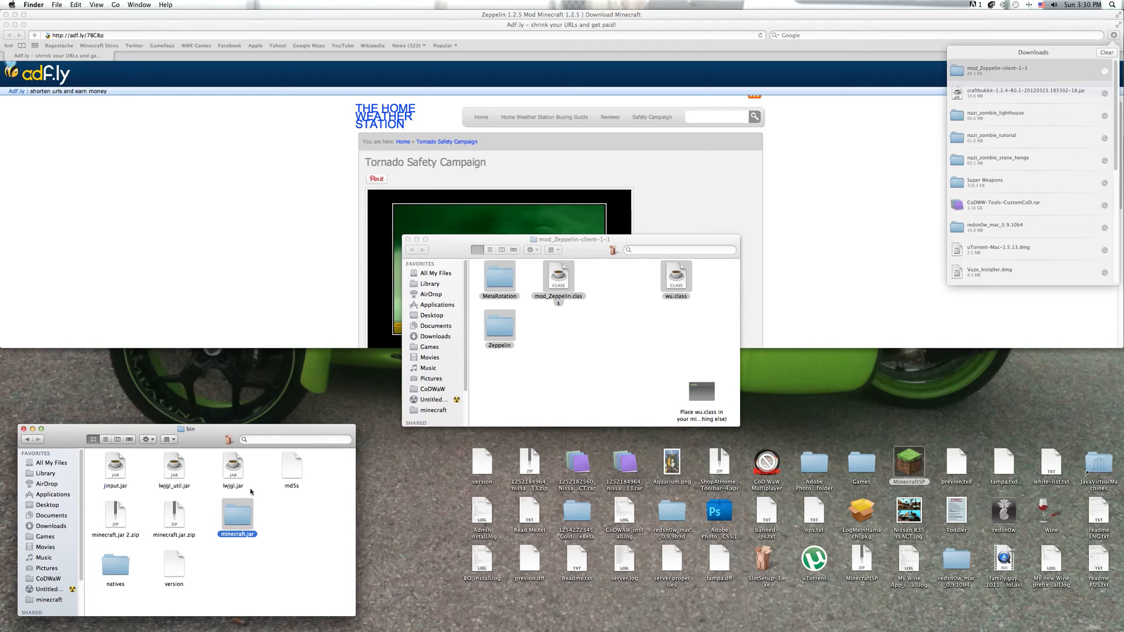
{"action": "mouse_move", "coordinate": [202, 528]}
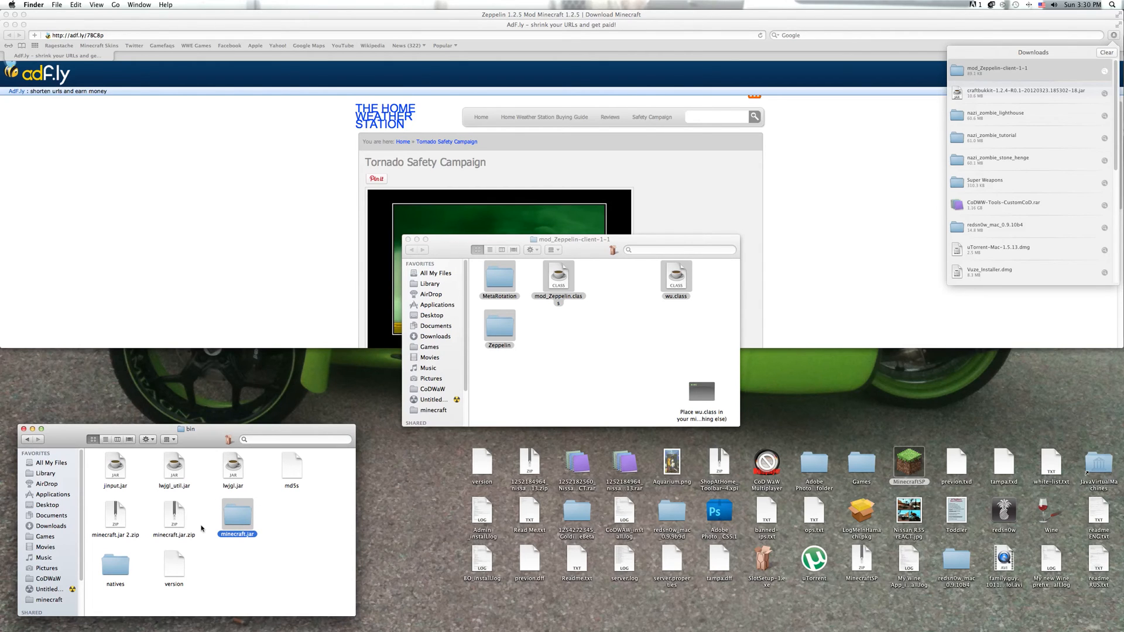
{"action": "mouse_move", "coordinate": [130, 516]}
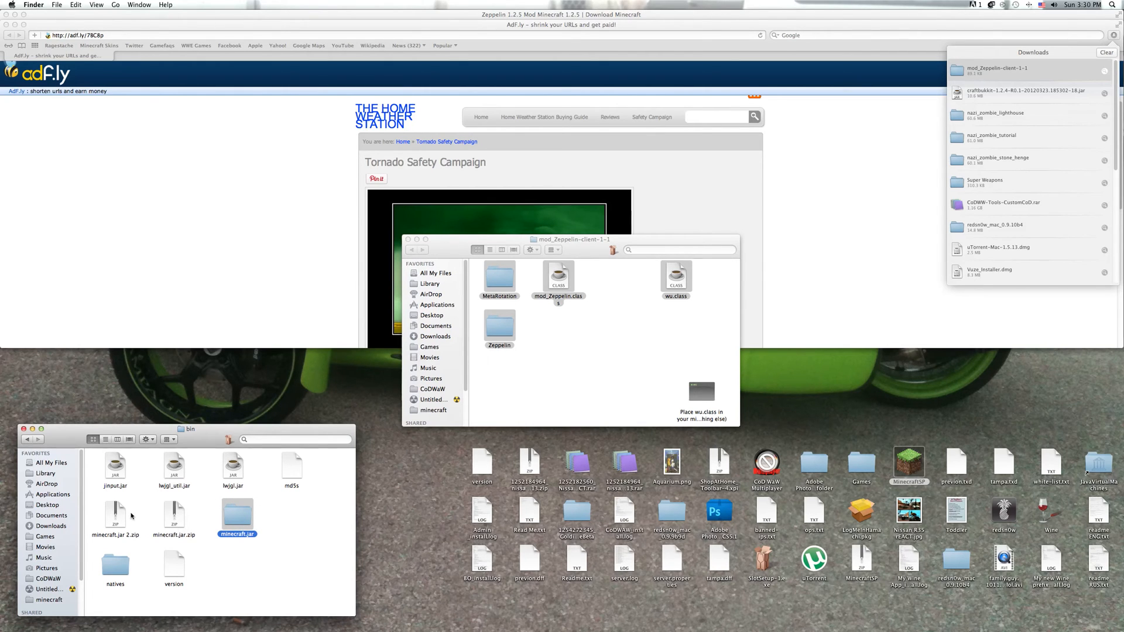
{"action": "mouse_move", "coordinate": [270, 535]}
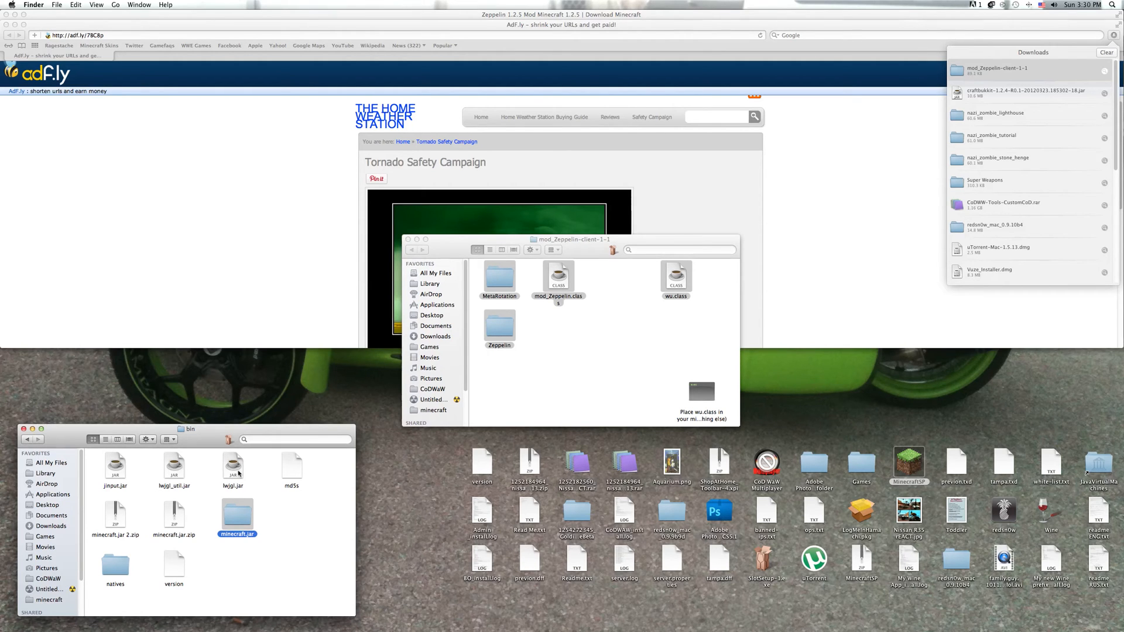
Step: Show the Open With app choices for lwjgl.jar
{"action": "right_click", "coordinate": [232, 466]}
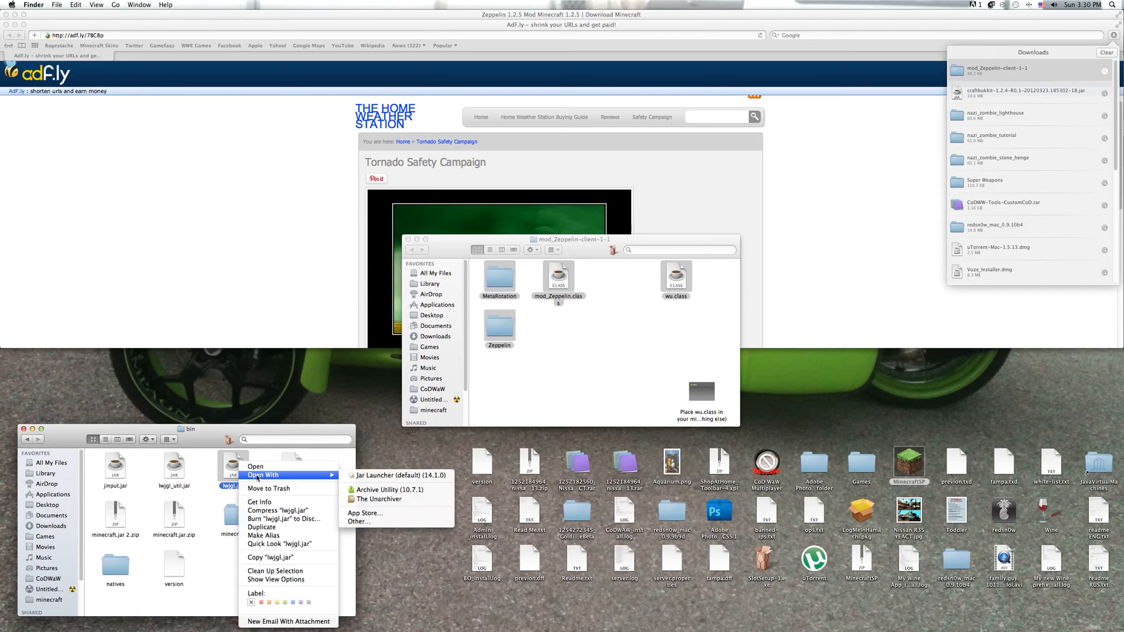
{"action": "mouse_move", "coordinate": [376, 499]}
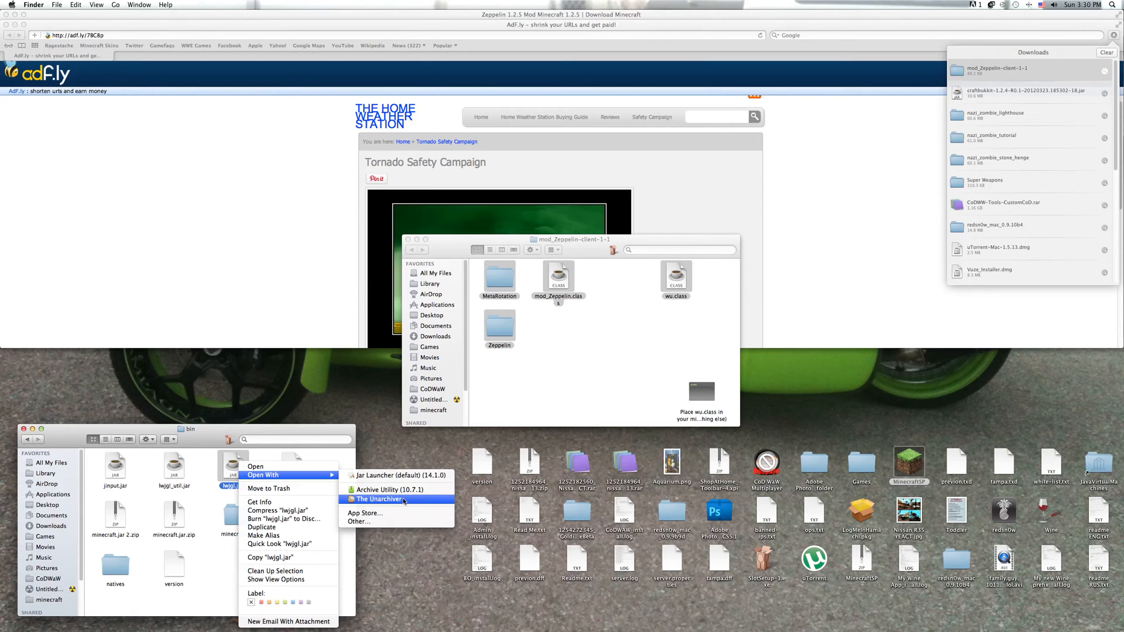
{"action": "mouse_move", "coordinate": [396, 489]}
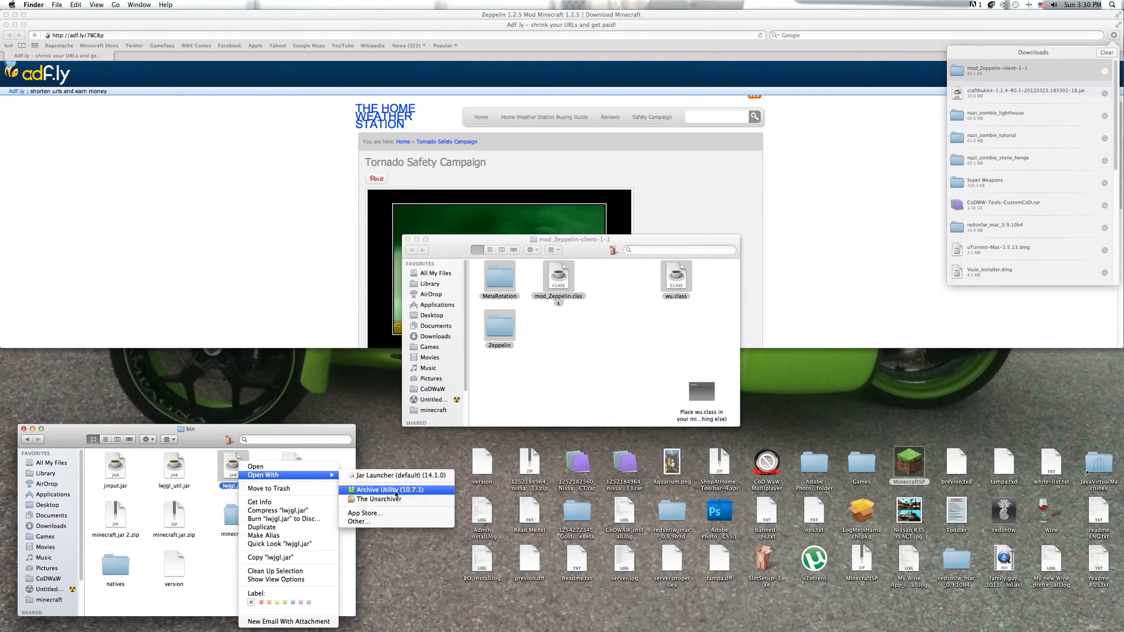
{"action": "mouse_move", "coordinate": [378, 499]}
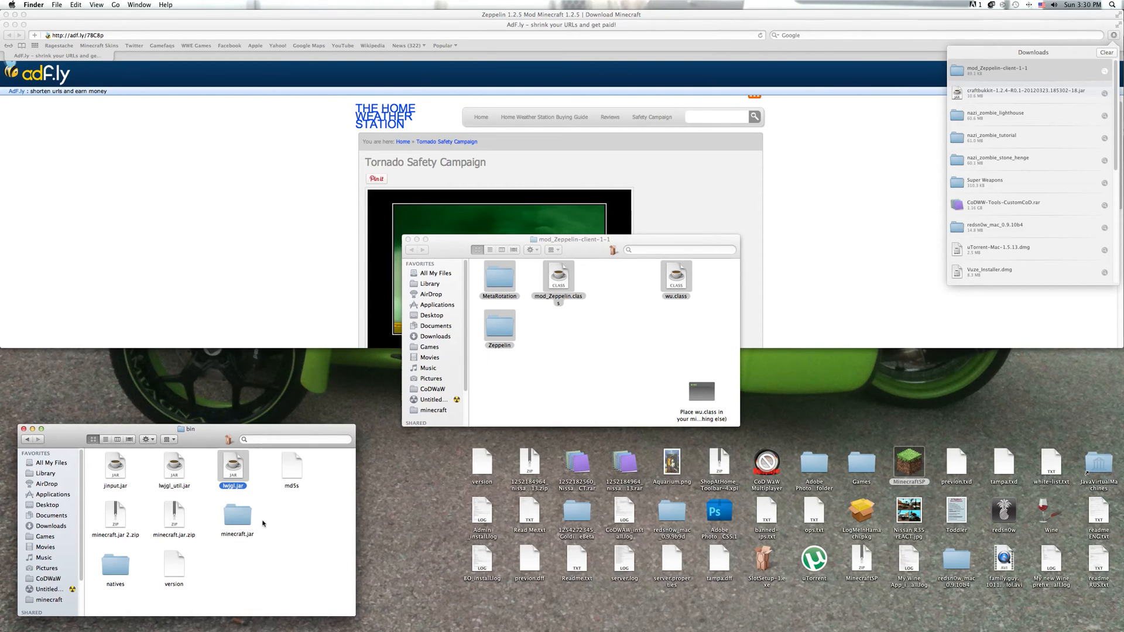
Step: Browse the class files inside the extracted minecraft.jar folder
{"action": "double_click", "coordinate": [236, 523]}
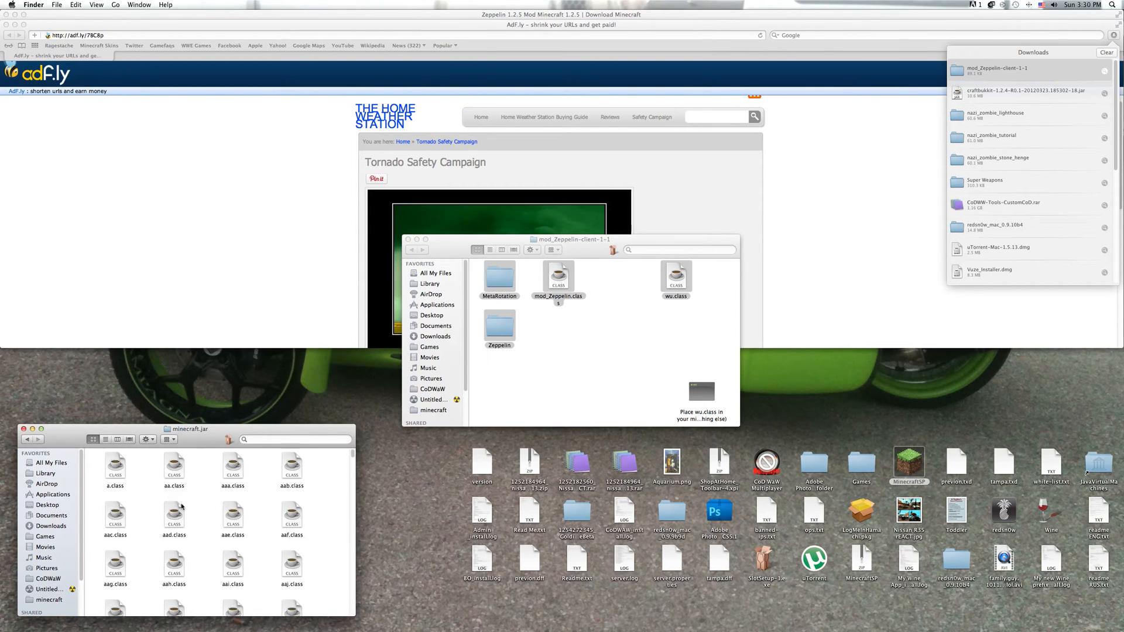
{"action": "scroll", "scroll_direction": "down", "scroll_amount": 3}
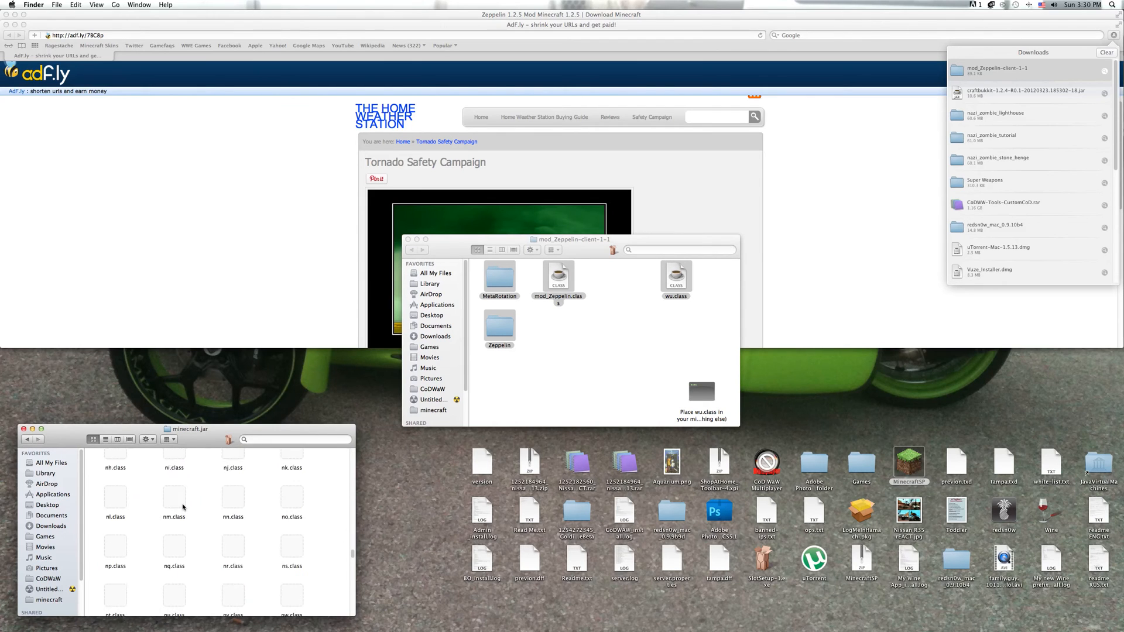
{"action": "scroll", "scroll_direction": "down", "scroll_amount": 3}
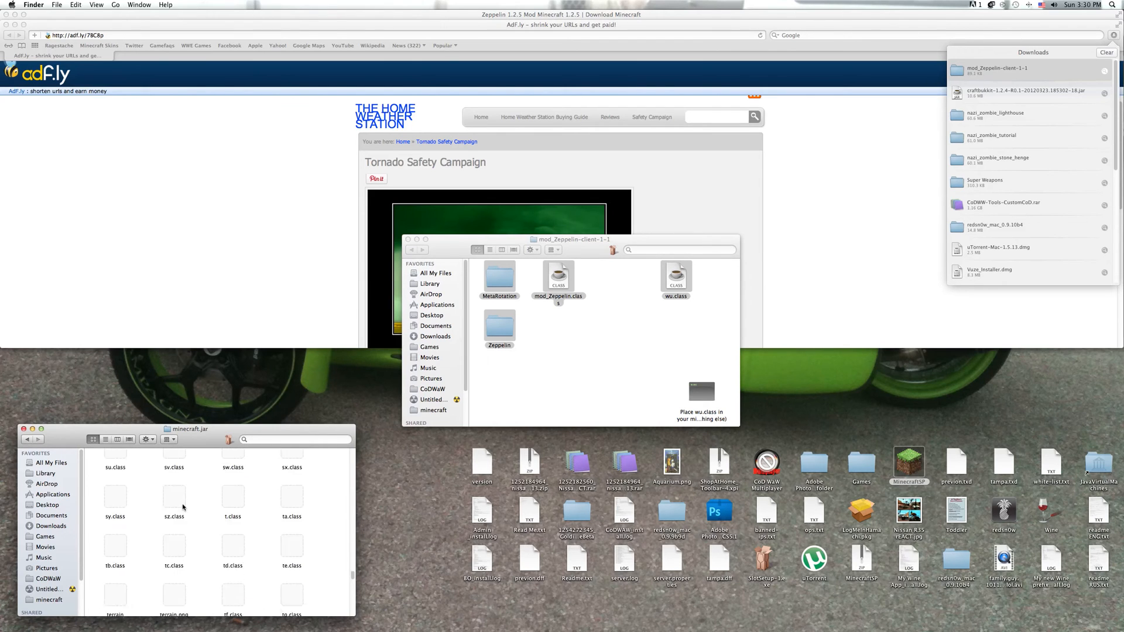
{"action": "scroll", "scroll_direction": "down", "scroll_amount": 3}
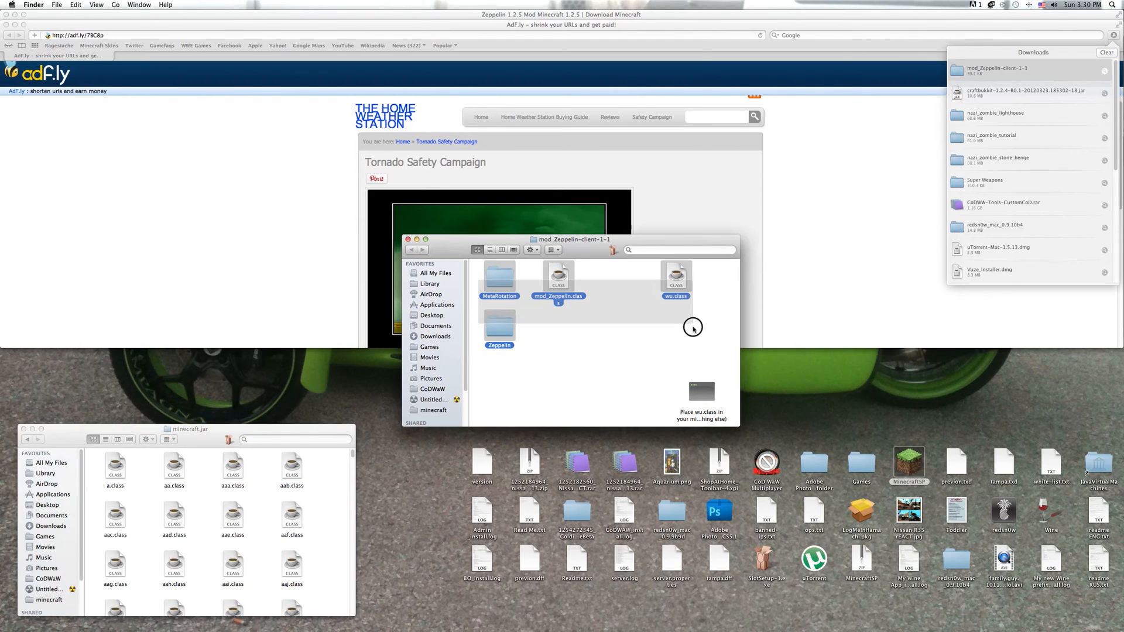
Step: Paste the copied Zeppelin mod files into the minecraft.jar folder
{"action": "right_click", "coordinate": [693, 327]}
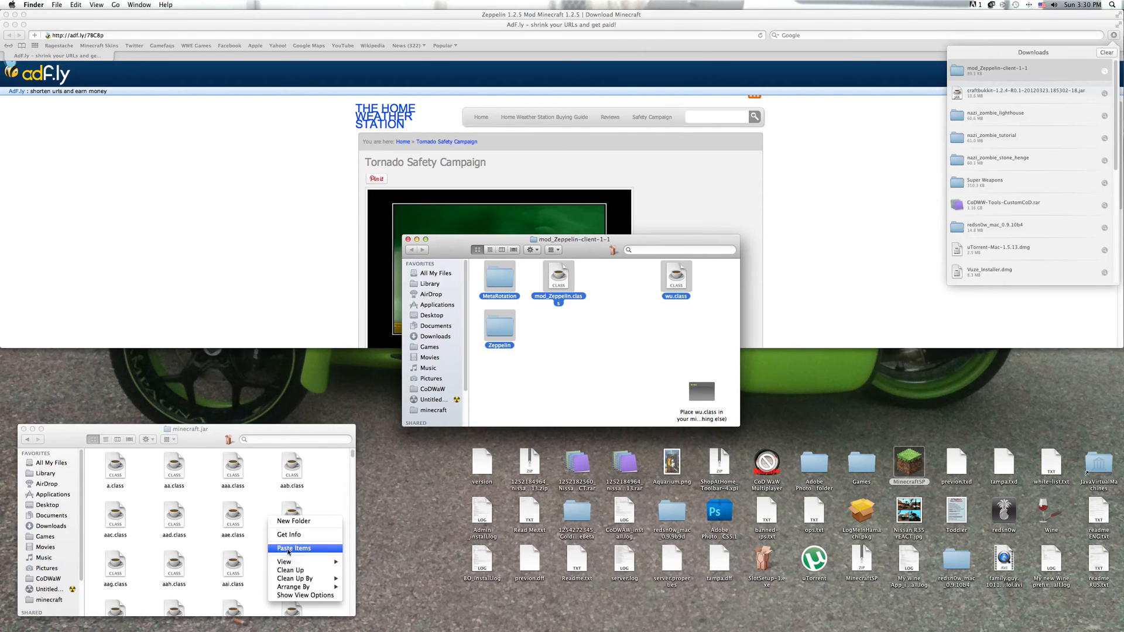
{"action": "mouse_move", "coordinate": [206, 511]}
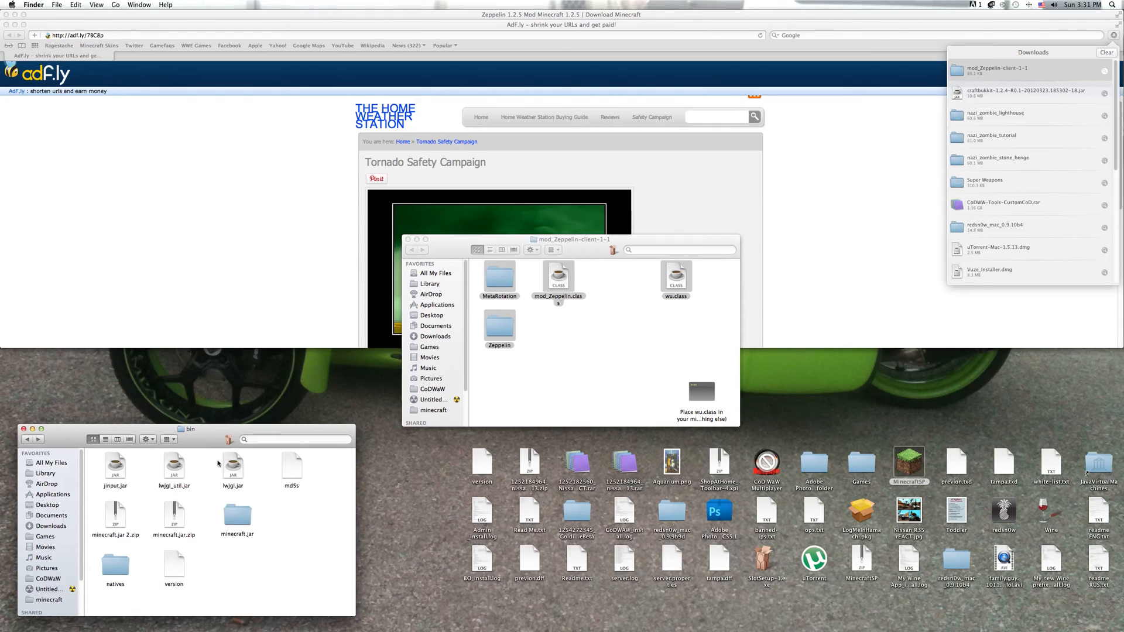
{"action": "mouse_move", "coordinate": [226, 494]}
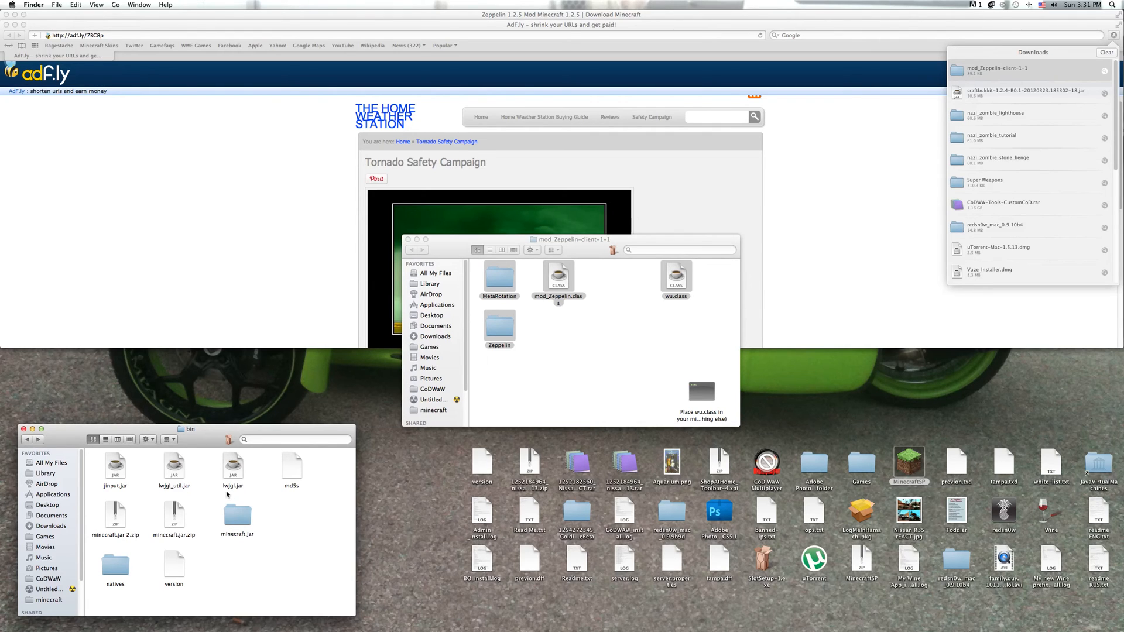
{"action": "mouse_move", "coordinate": [185, 512]}
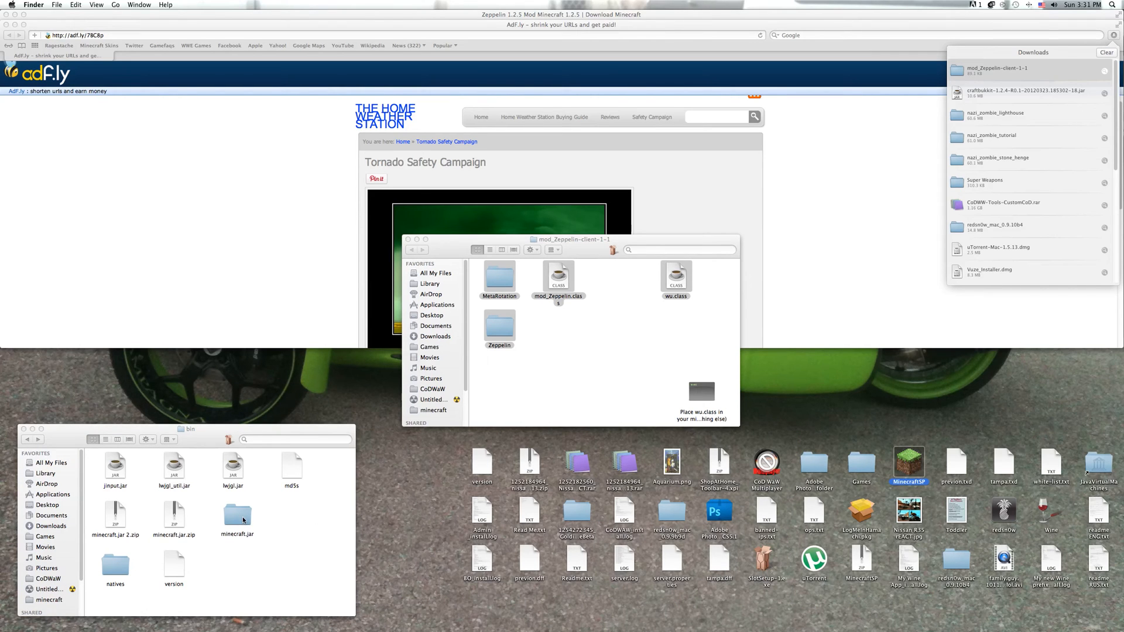
{"action": "mouse_move", "coordinate": [280, 523]}
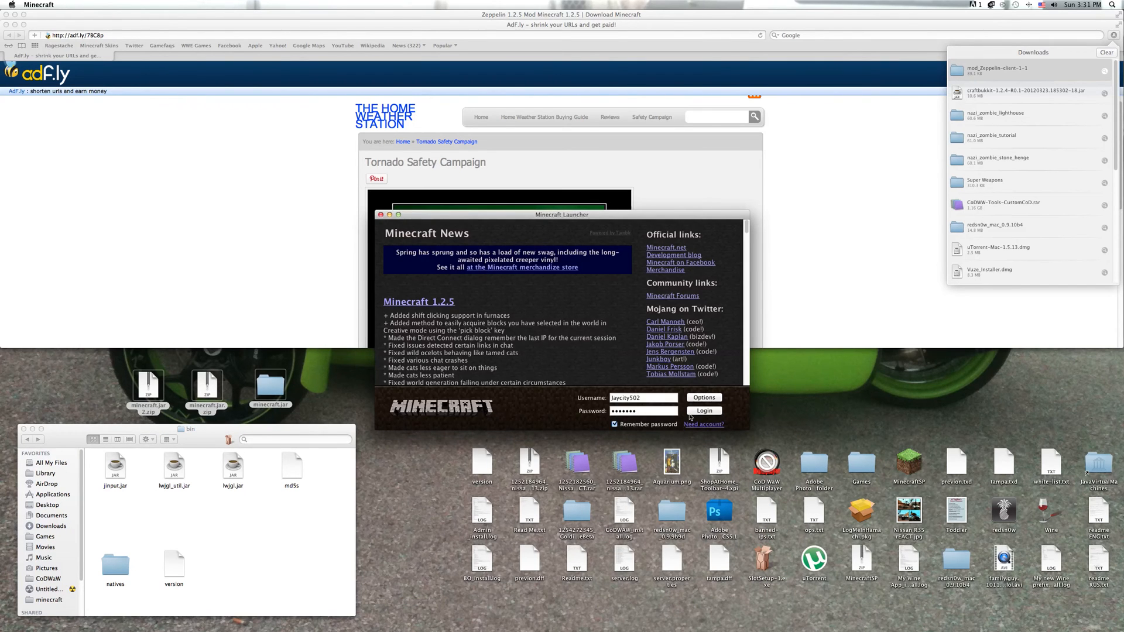
Step: Log in from the launcher and reach the Minecraft 1.2.5 title screen
{"action": "left_click", "coordinate": [704, 411]}
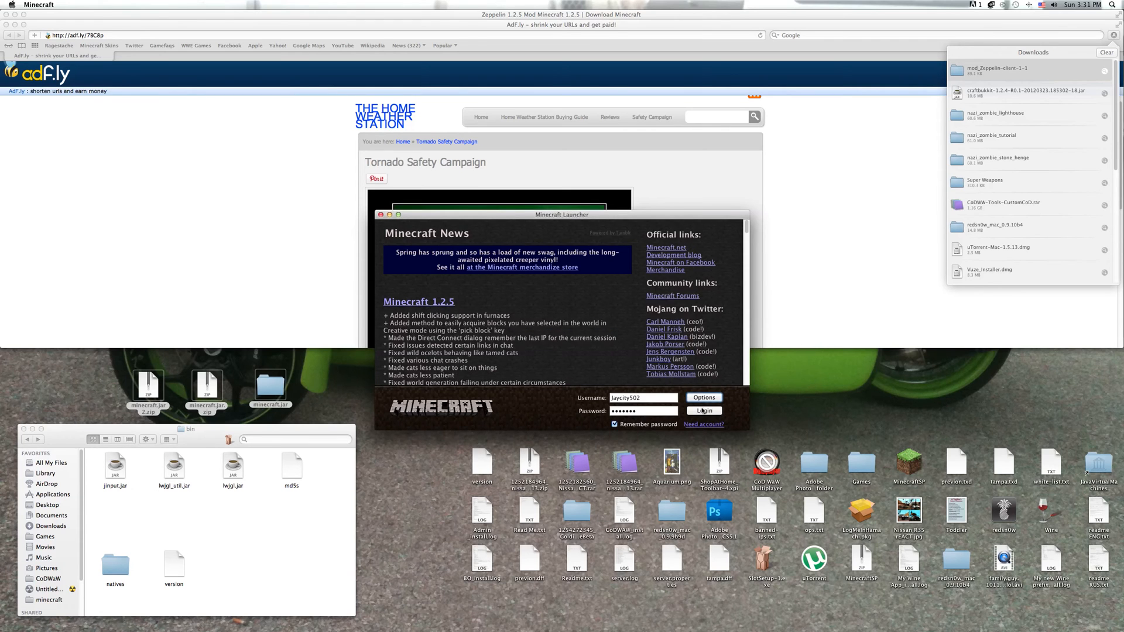
{"action": "left_click", "coordinate": [704, 411]}
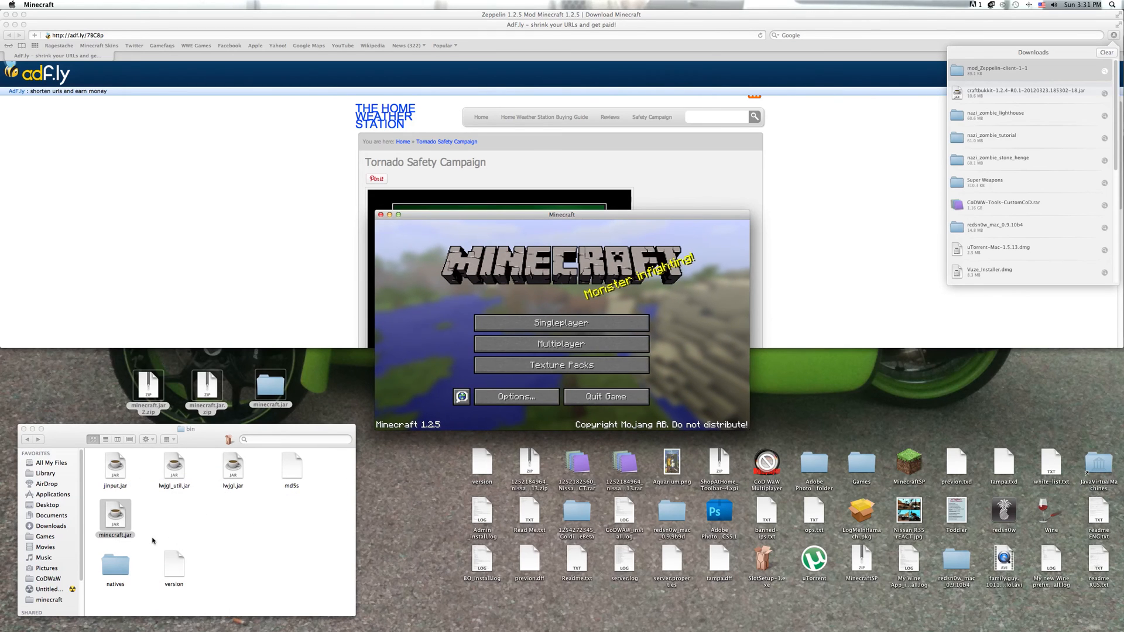
Step: Extract minecraft.jar and rename the original to backupminecraft.jar
{"action": "double_click", "coordinate": [115, 517]}
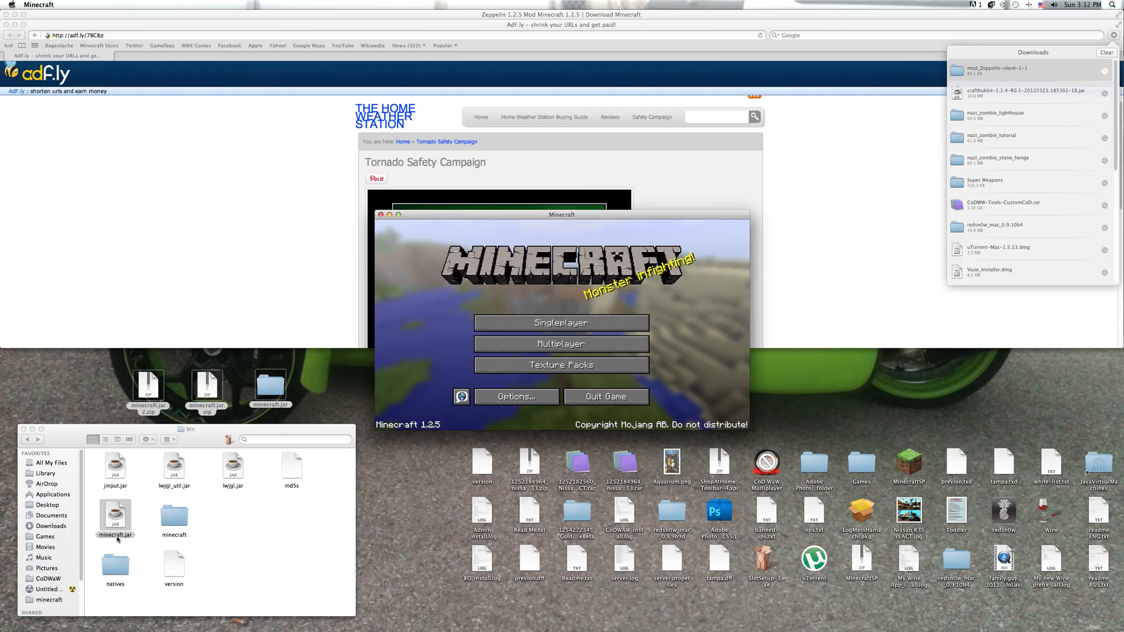
{"action": "left_click", "coordinate": [116, 516]}
{"action": "type", "text": "backup"}
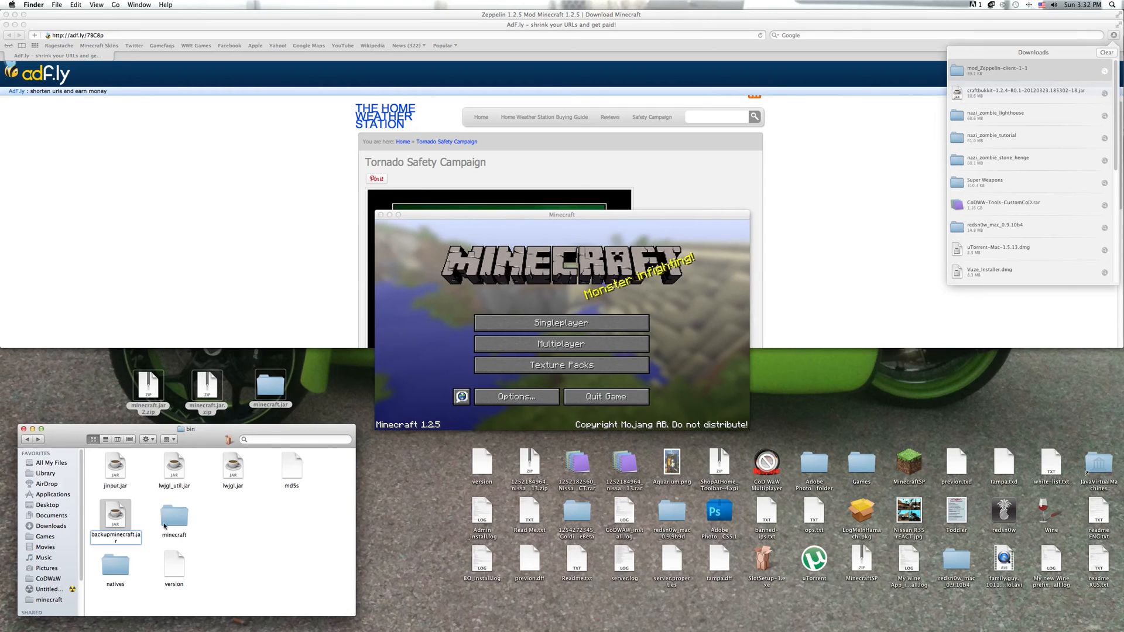
{"action": "left_click", "coordinate": [173, 518]}
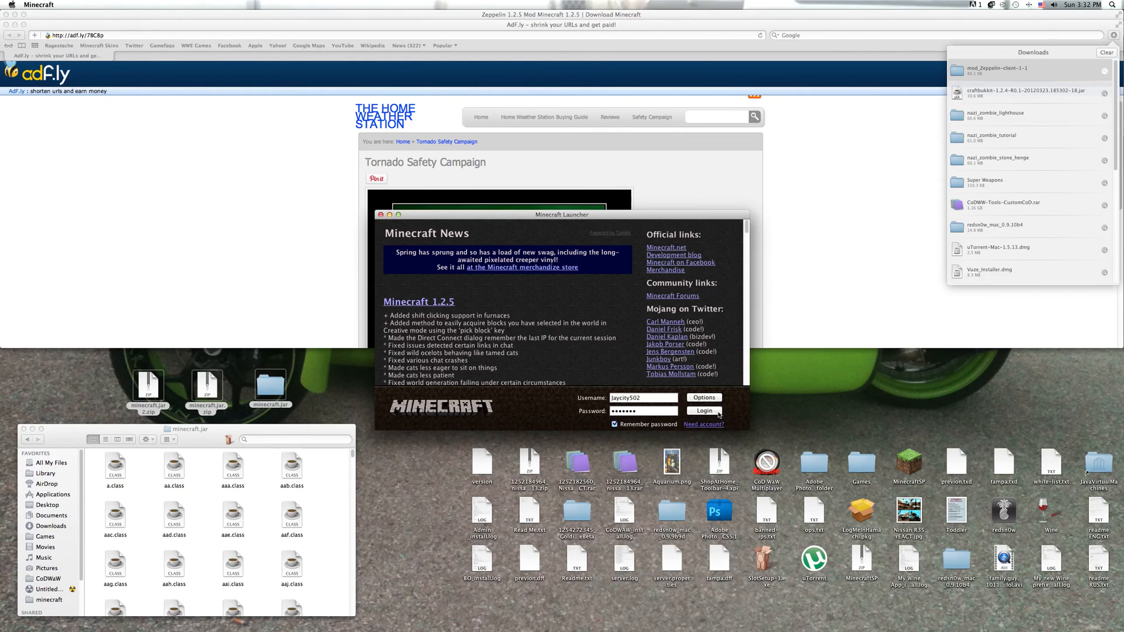
Step: Log in, enter a single-player world, check the item inventory, then save and quit
{"action": "left_click", "coordinate": [703, 411]}
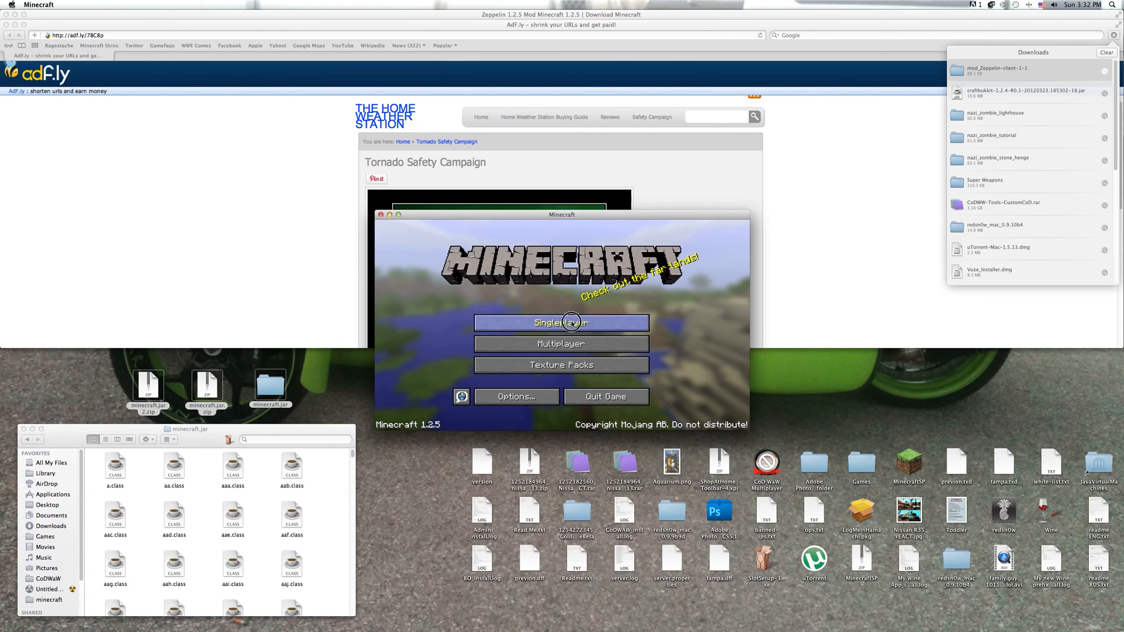
{"action": "left_click", "coordinate": [561, 323]}
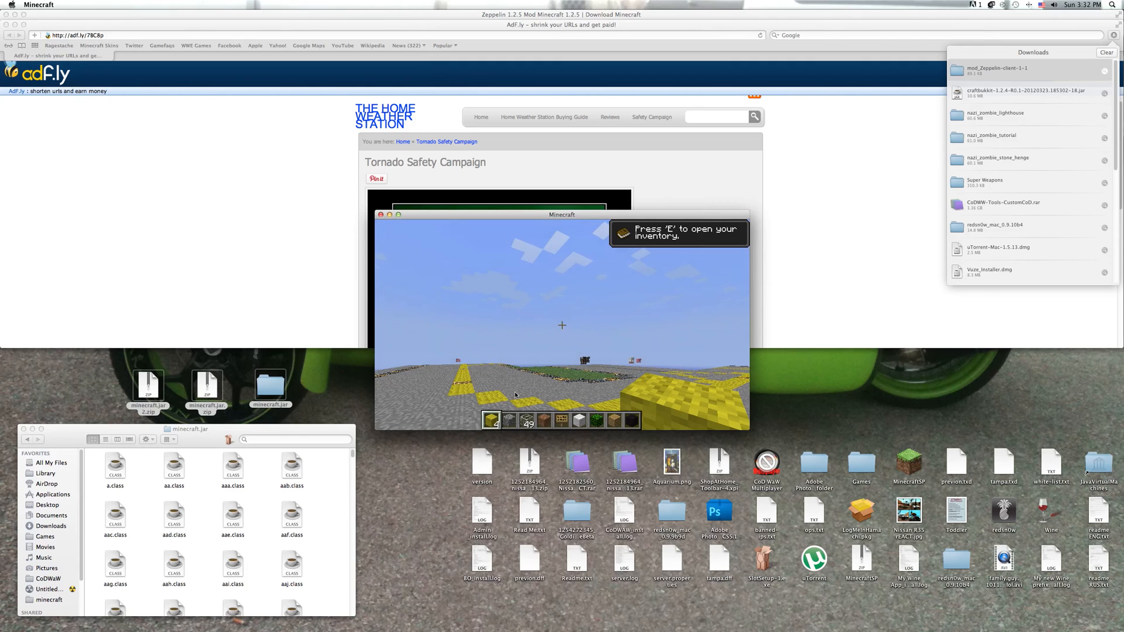
{"action": "key", "text": "e"}
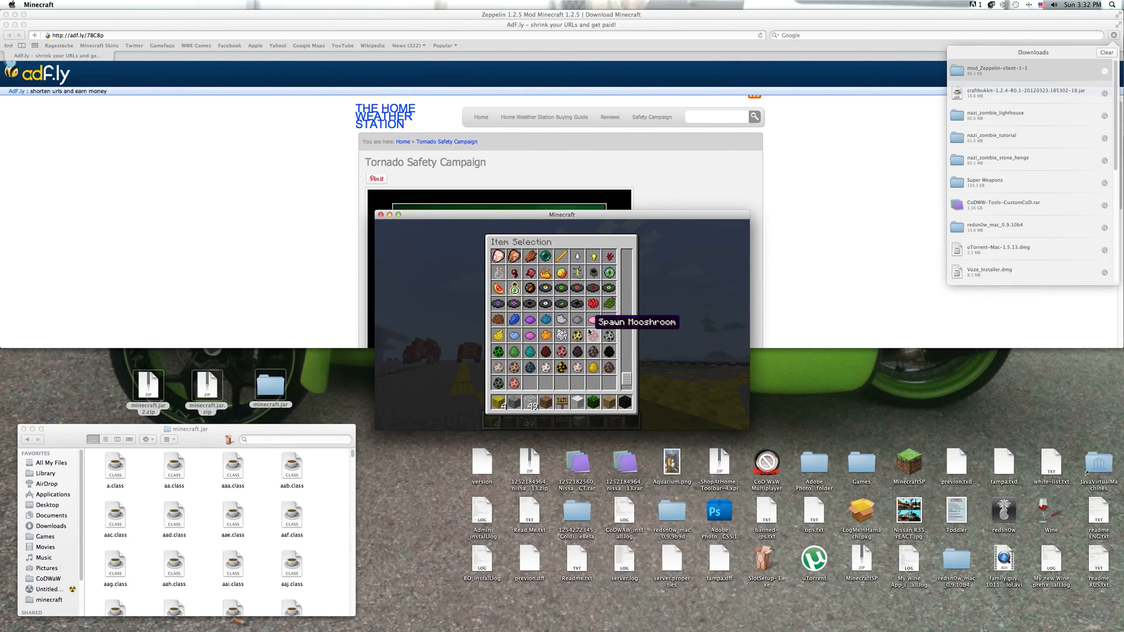
{"action": "key", "text": "Escape"}
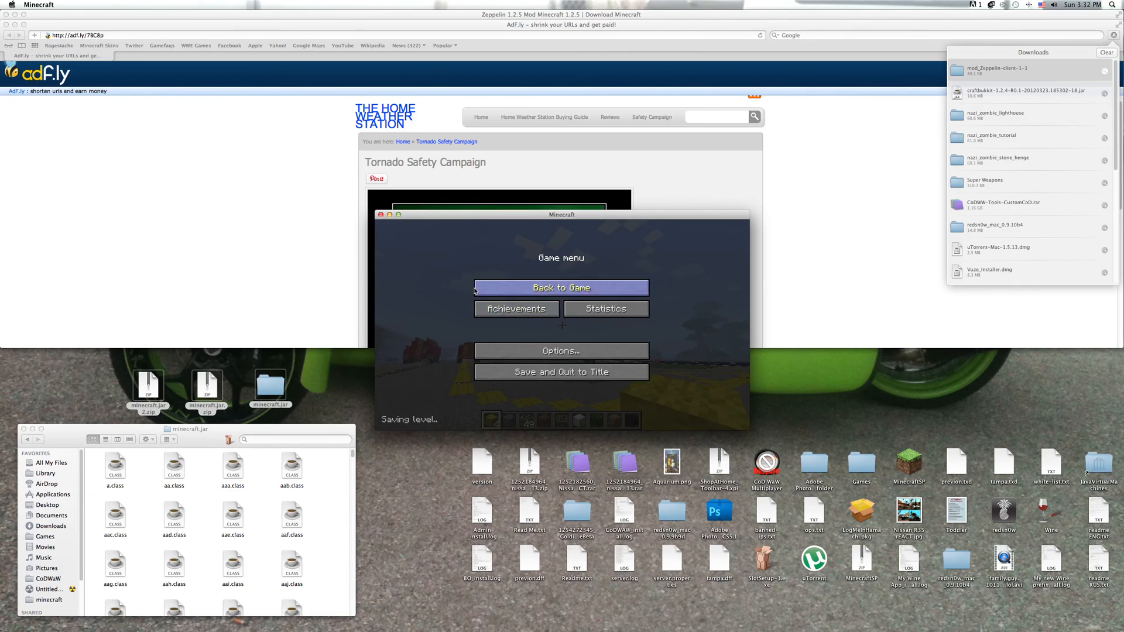
{"action": "left_click", "coordinate": [561, 371]}
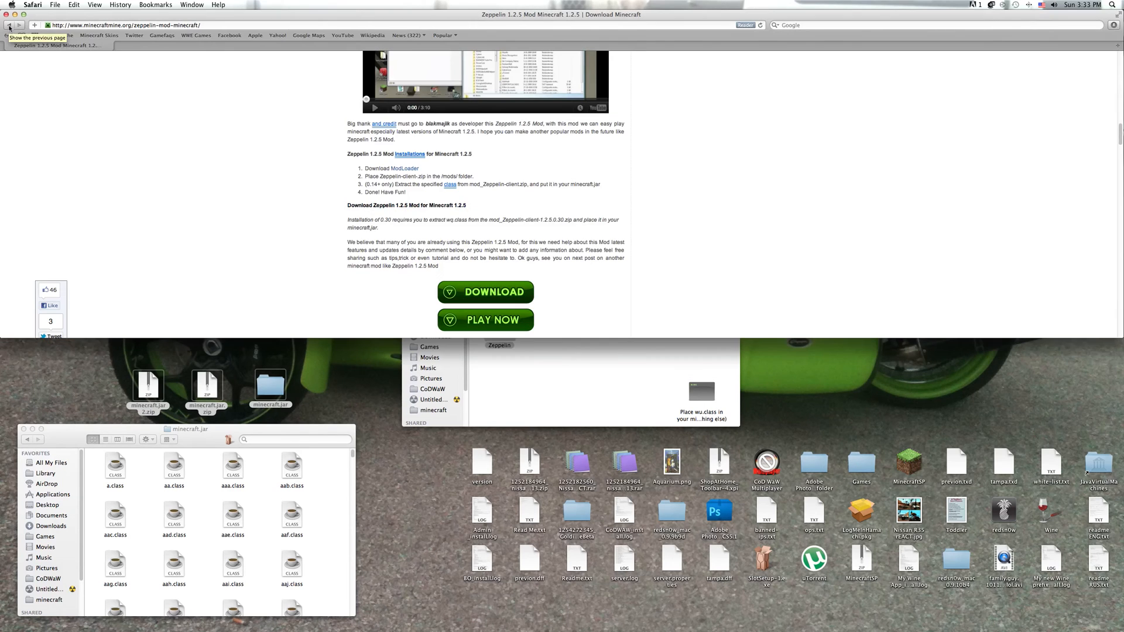
Step: Download ModLoader 1.2.5 from its page so ModLoader-9 heads the downloads list
{"action": "left_click", "coordinate": [406, 169]}
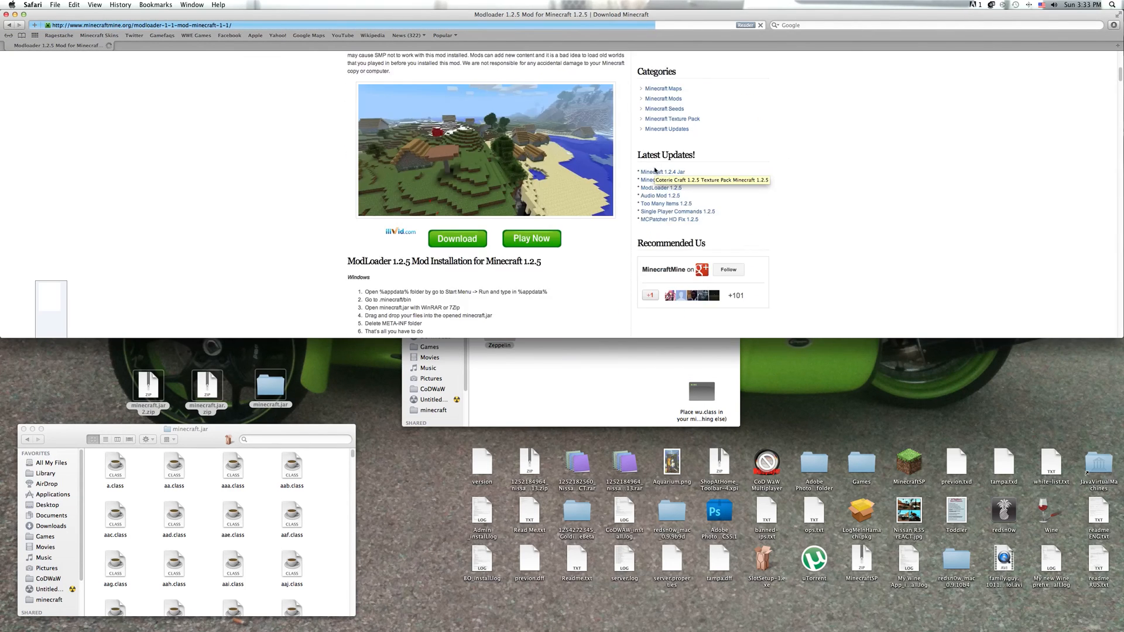
{"action": "scroll", "scroll_direction": "down", "scroll_amount": 3}
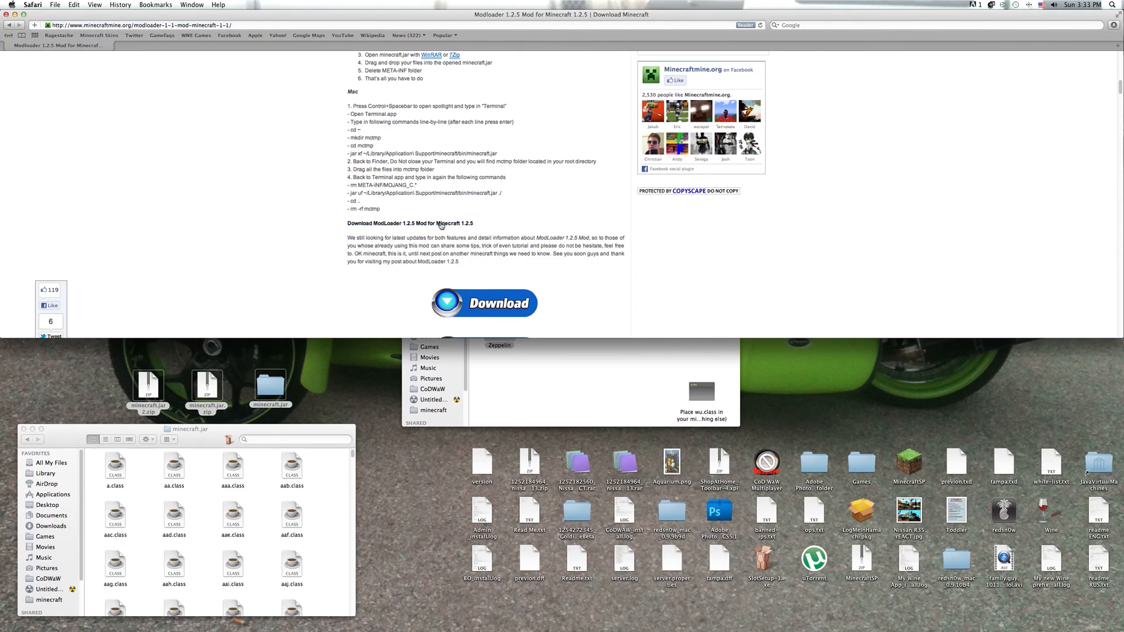
{"action": "left_click", "coordinate": [484, 302]}
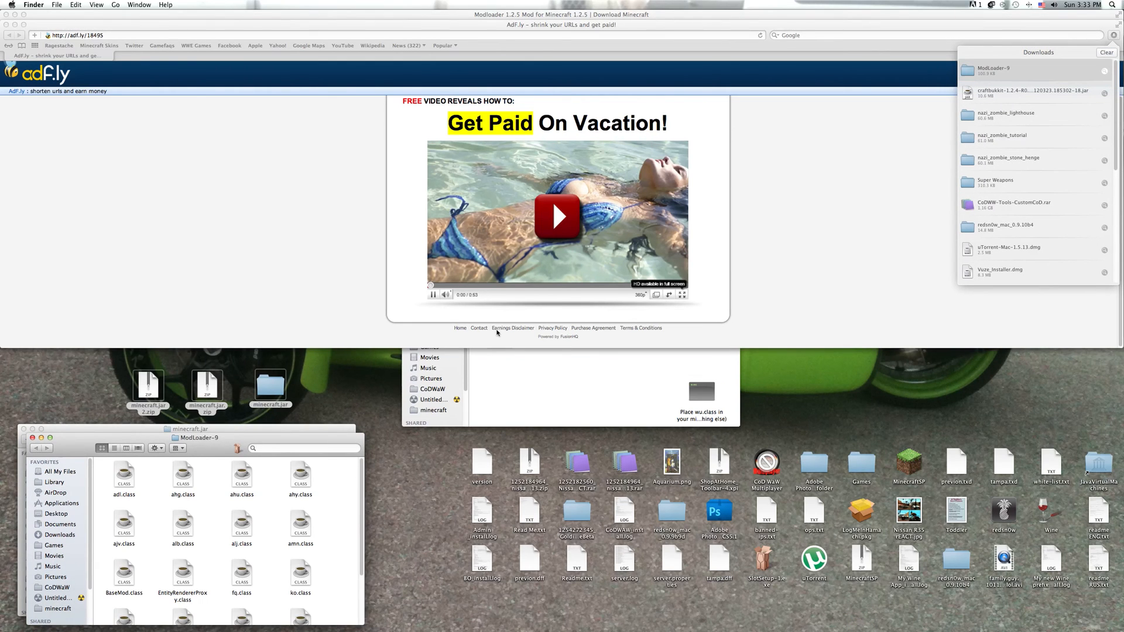
Step: Replace all conflicting minecraft.jar files with ModLoader's versions, applying the choice to every file
{"action": "scroll", "scroll_direction": "down", "scroll_amount": 3}
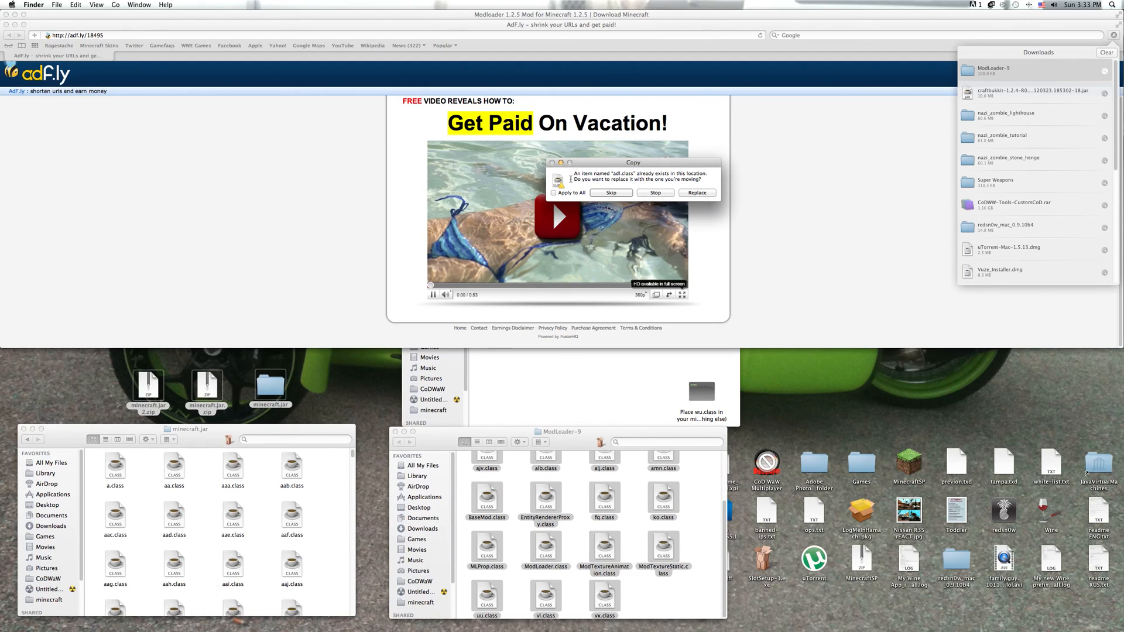
{"action": "left_click", "coordinate": [554, 192]}
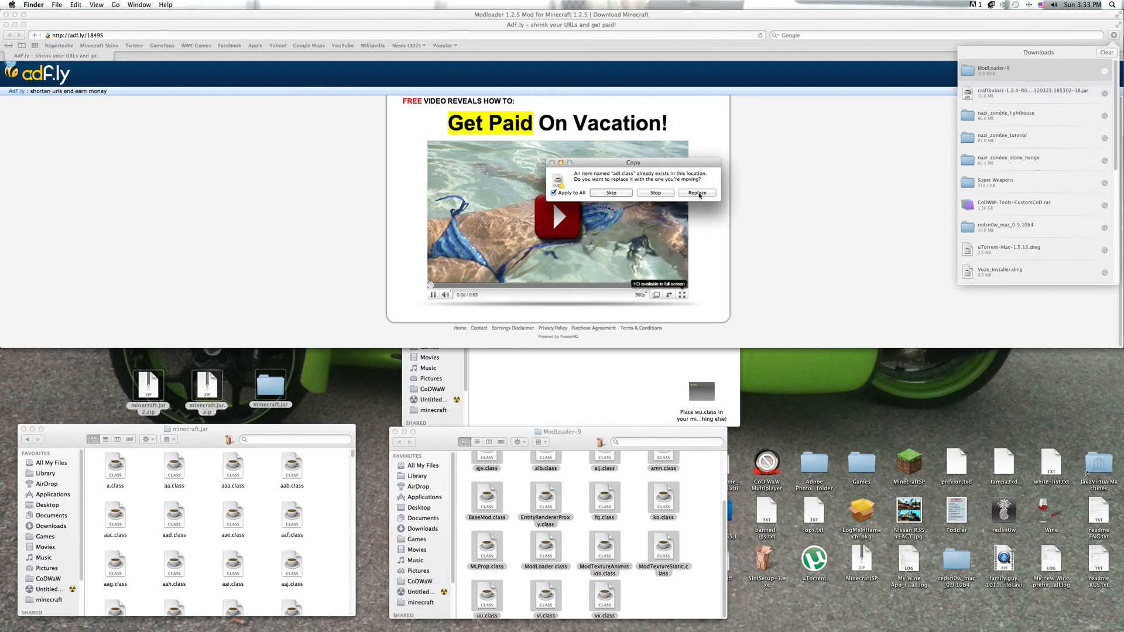
{"action": "left_click", "coordinate": [695, 192]}
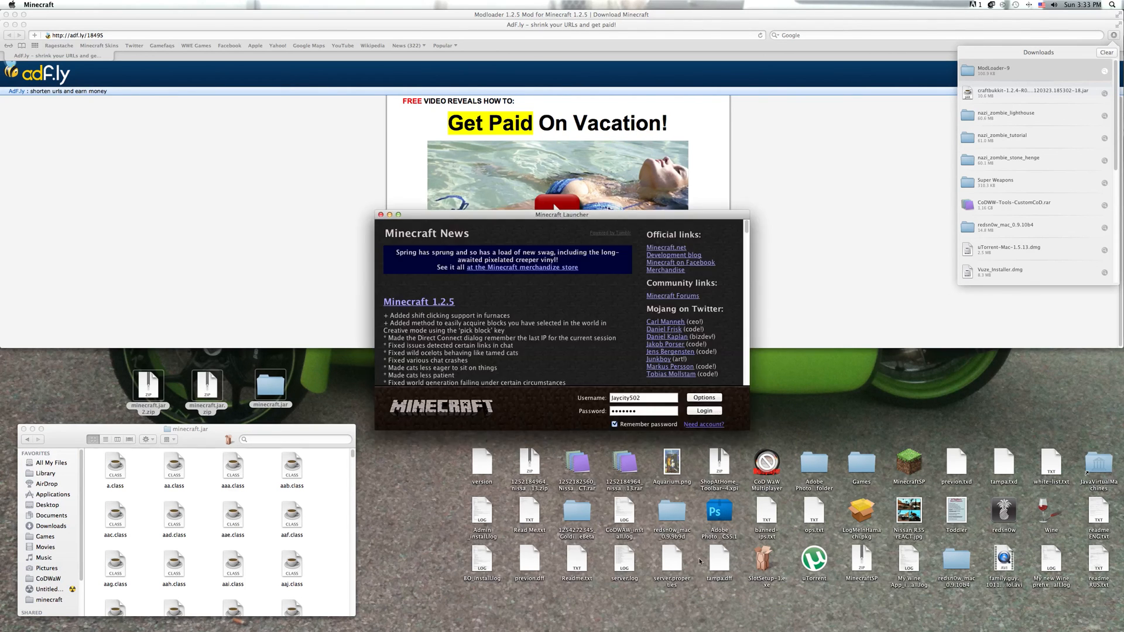
Step: Log in, play a saved world and find the Zeppelin Remote among the inventory items
{"action": "left_click", "coordinate": [703, 409]}
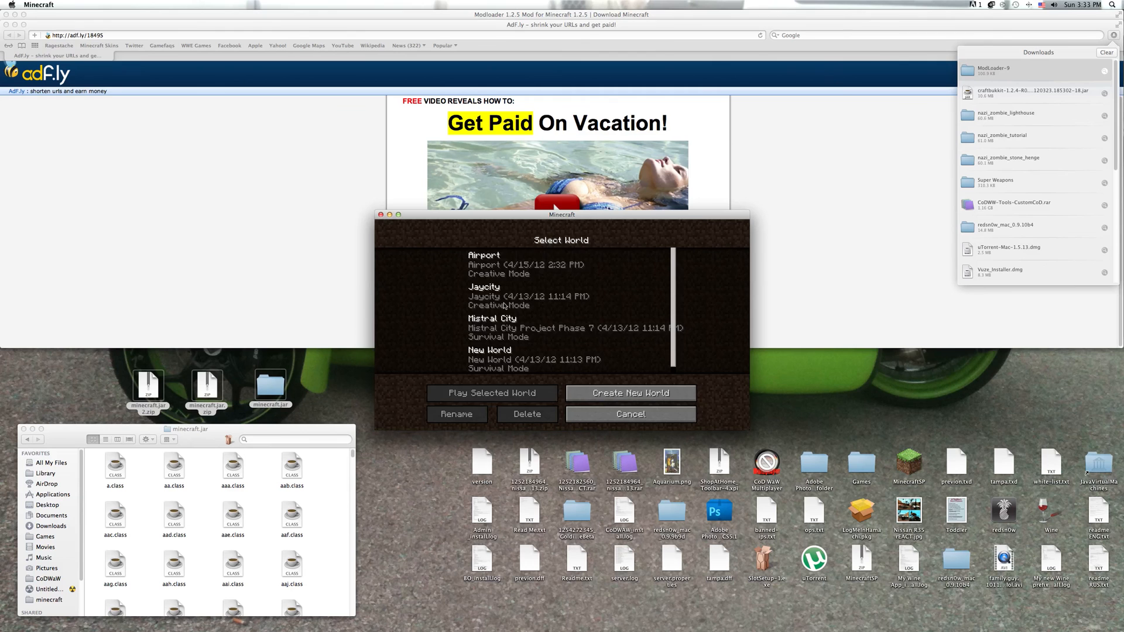
{"action": "left_click", "coordinate": [490, 394]}
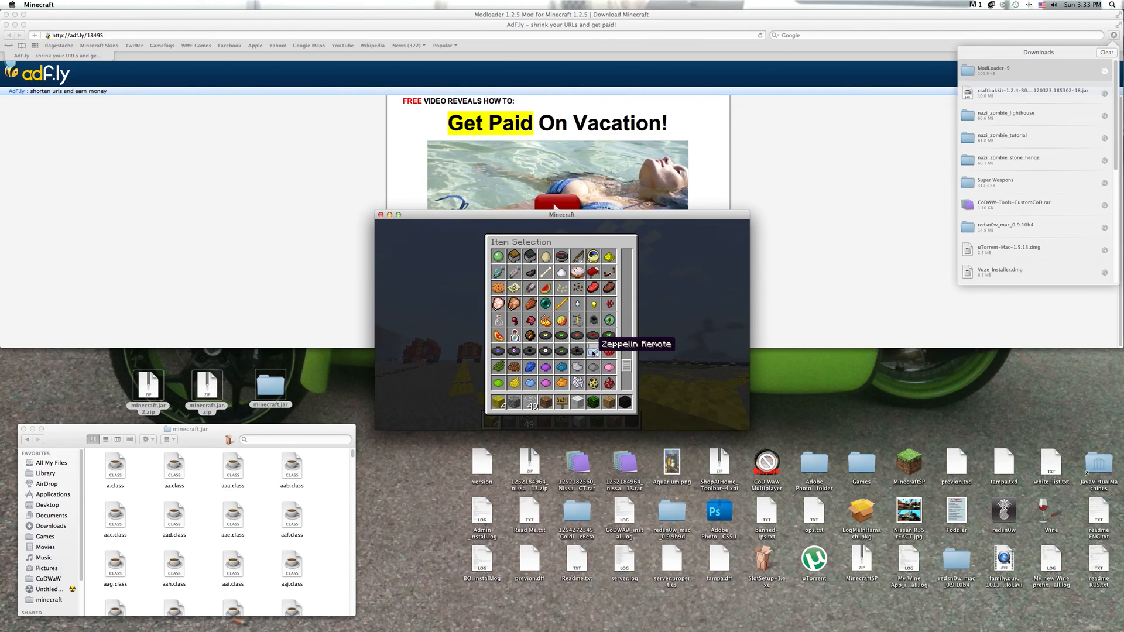
{"action": "mouse_move", "coordinate": [592, 352]}
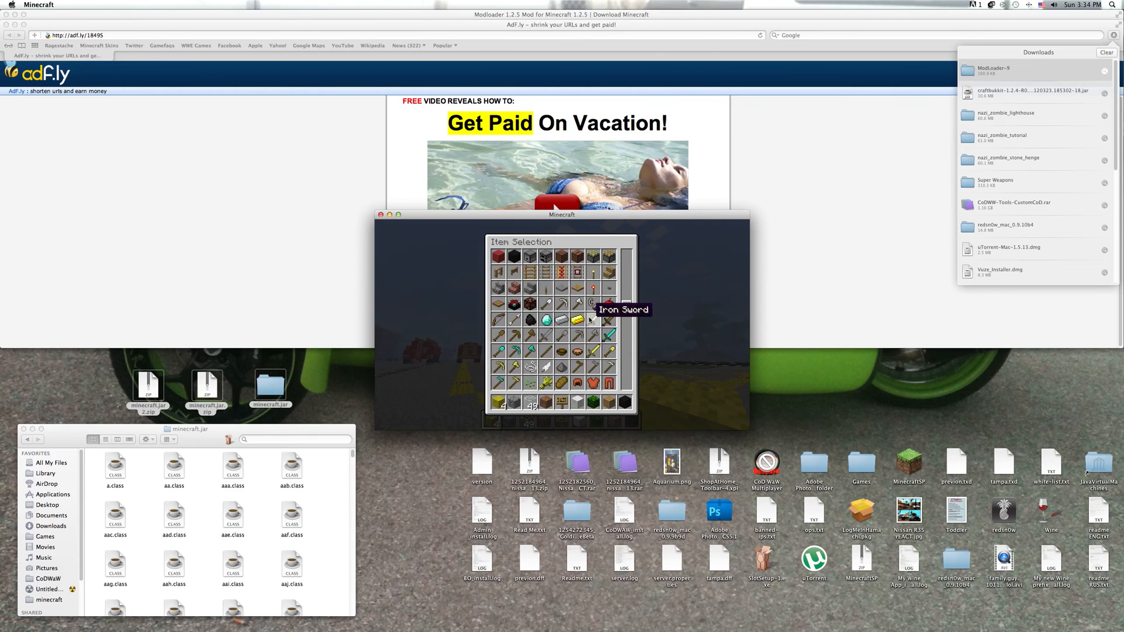
{"action": "scroll", "scroll_direction": "down", "scroll_amount": 3}
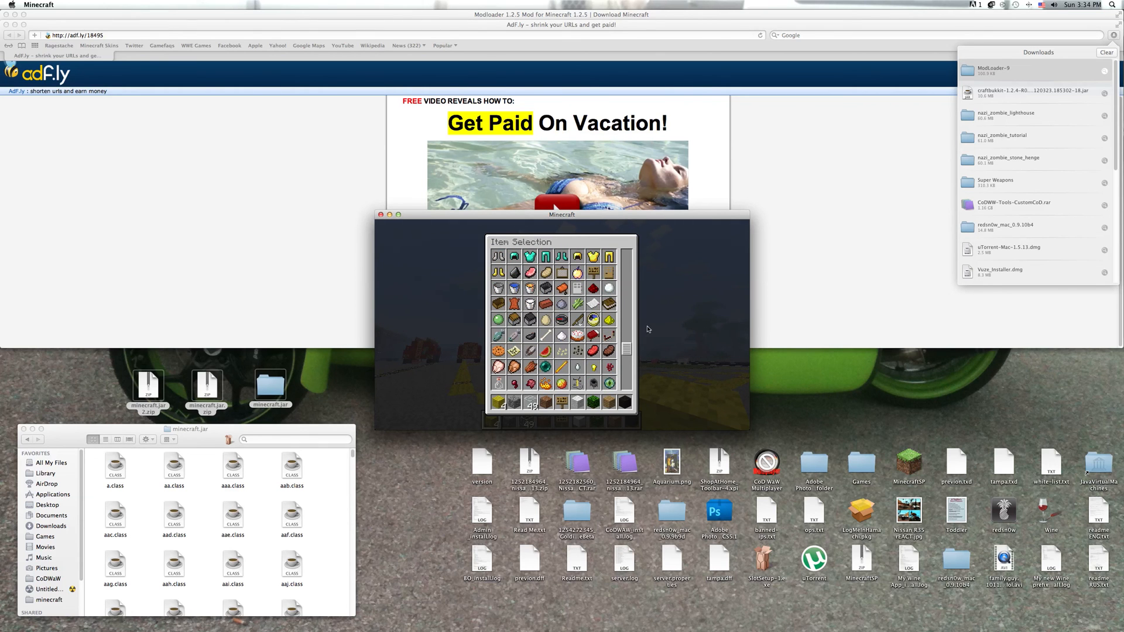